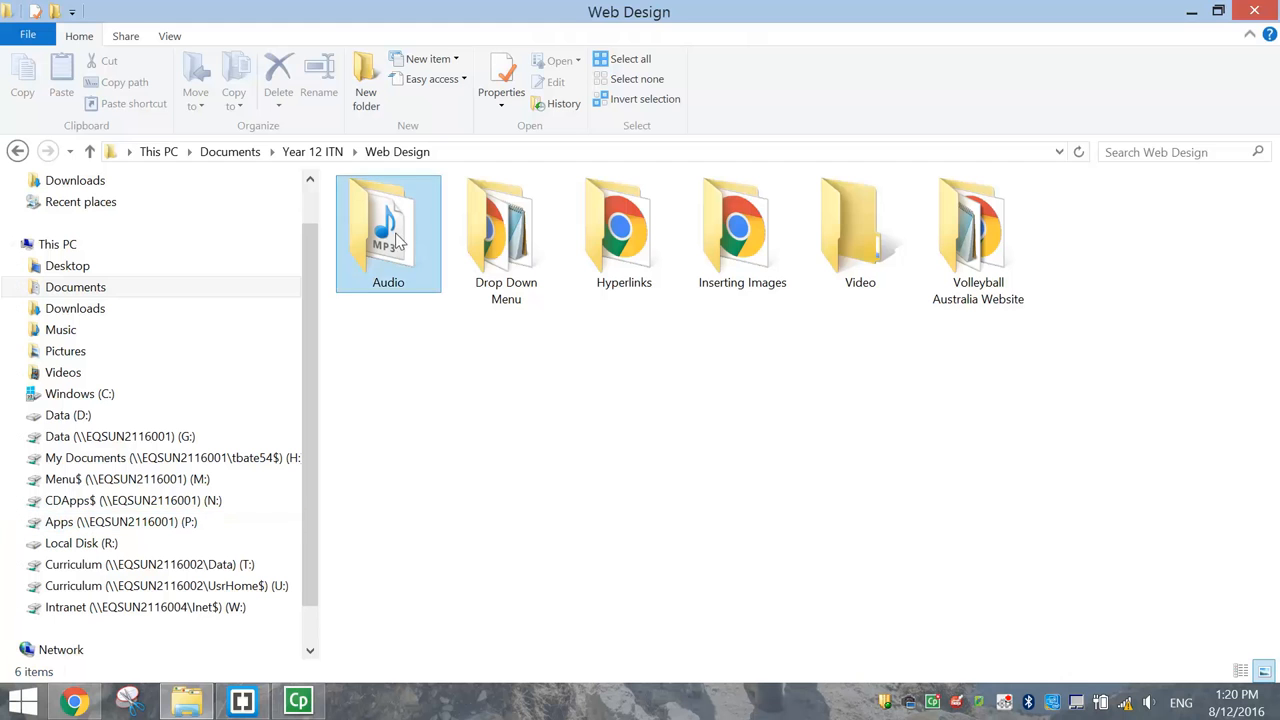
Step: Open the Audio folder in Web Design to show Shake It Off.mp3
double_click(388, 230)
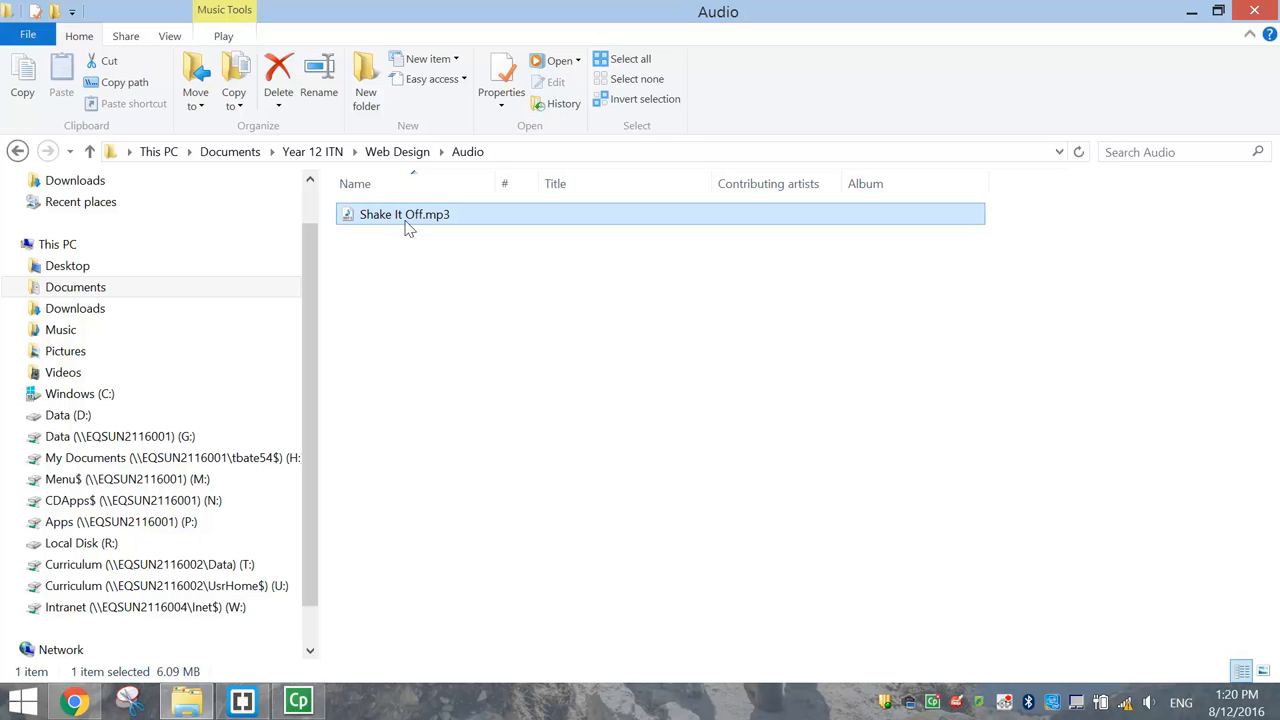
mouse_move(430, 206)
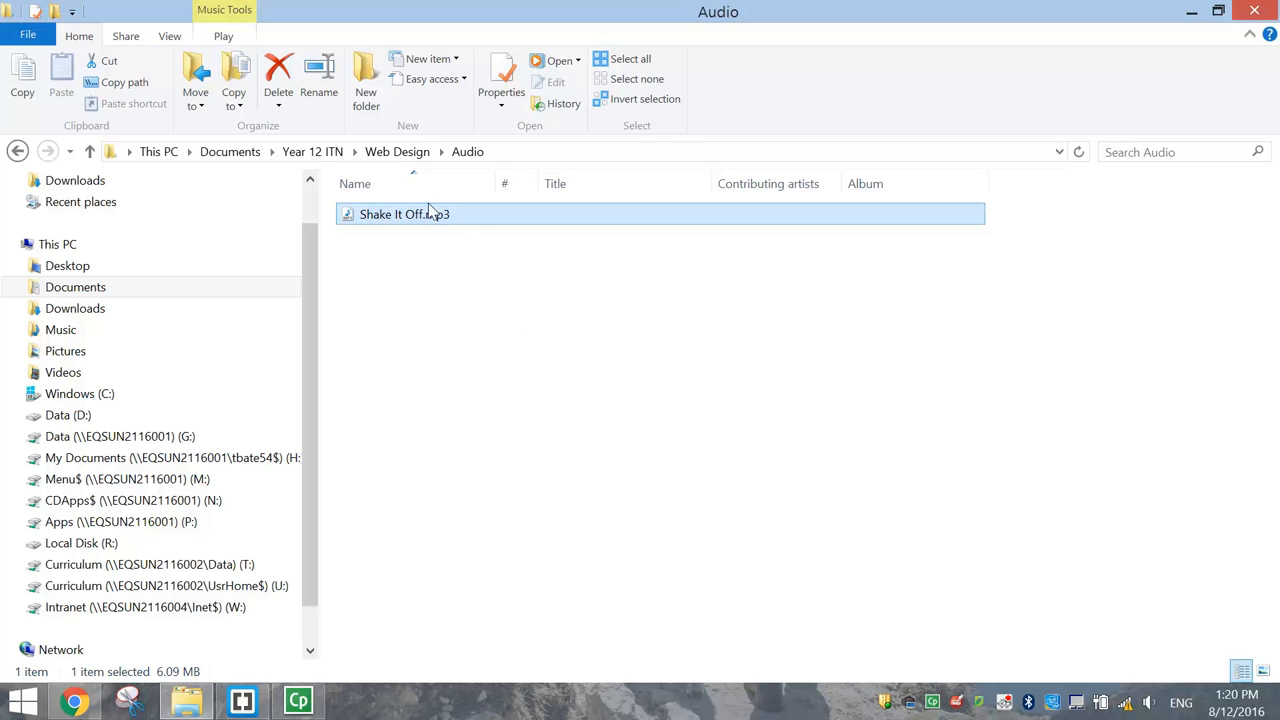
mouse_move(462, 332)
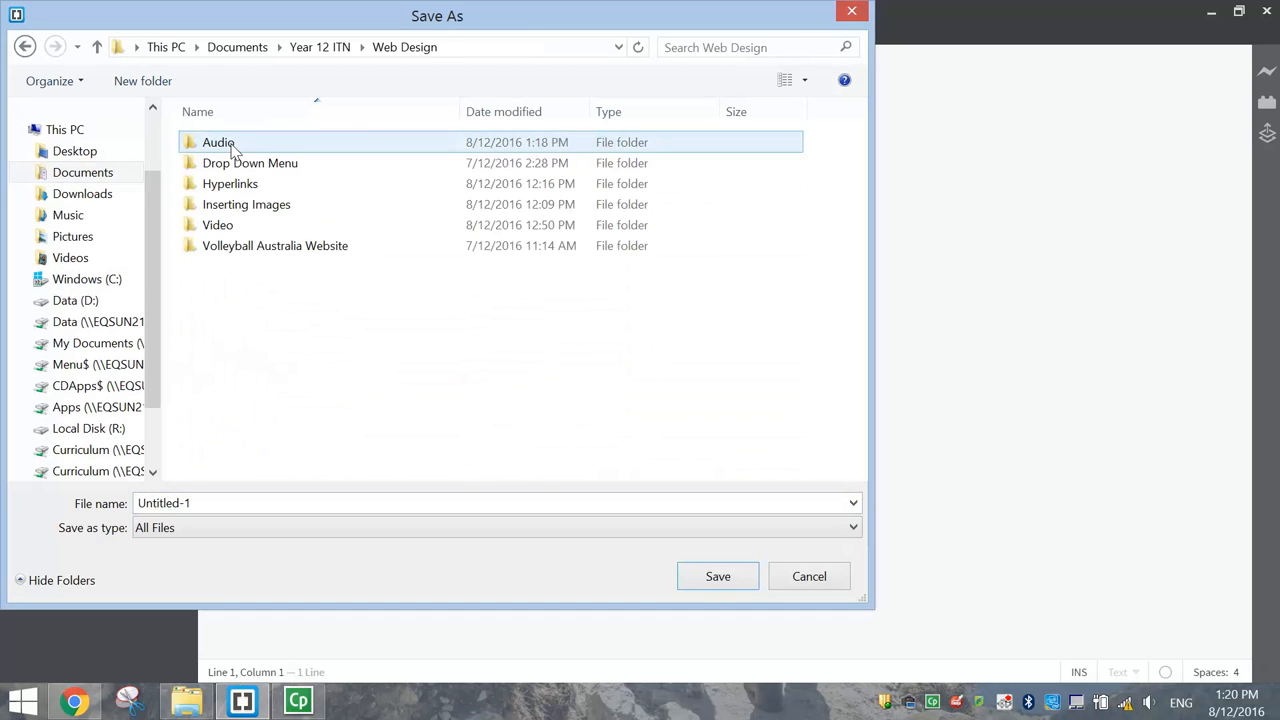
Step: Save the new file as audio.html inside the Audio folder
double_click(216, 142)
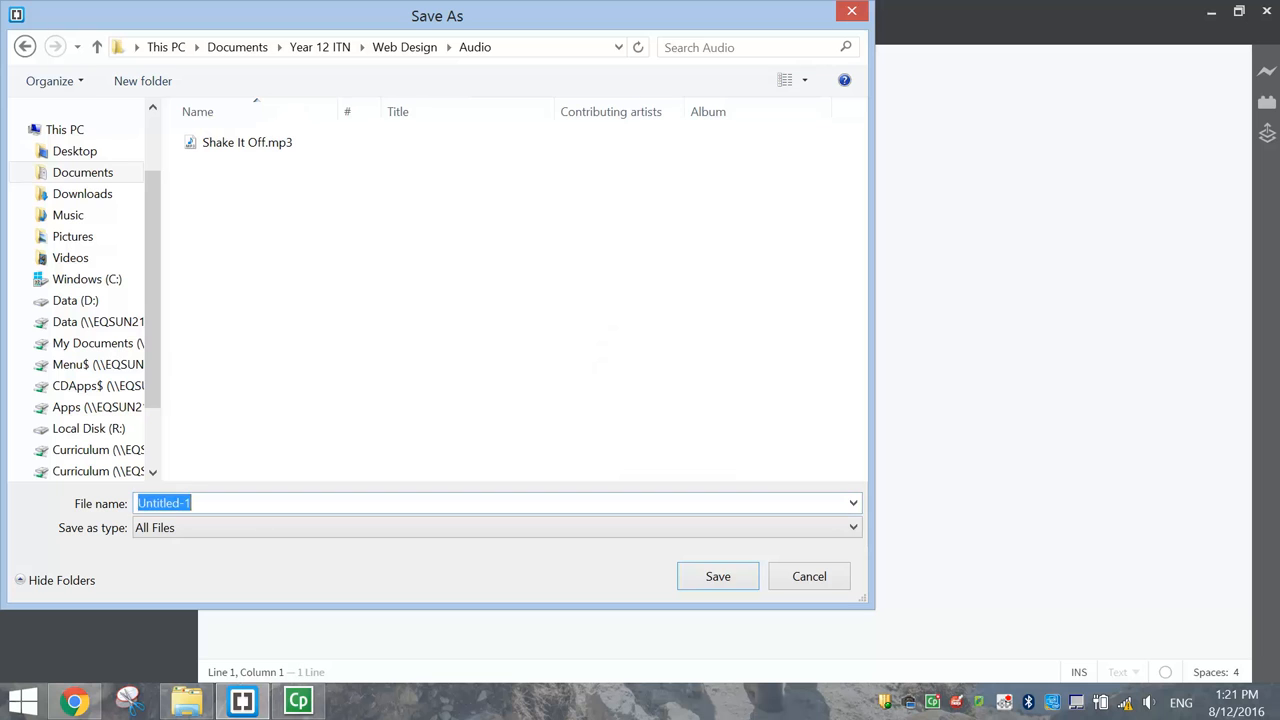
text(audio.htm)
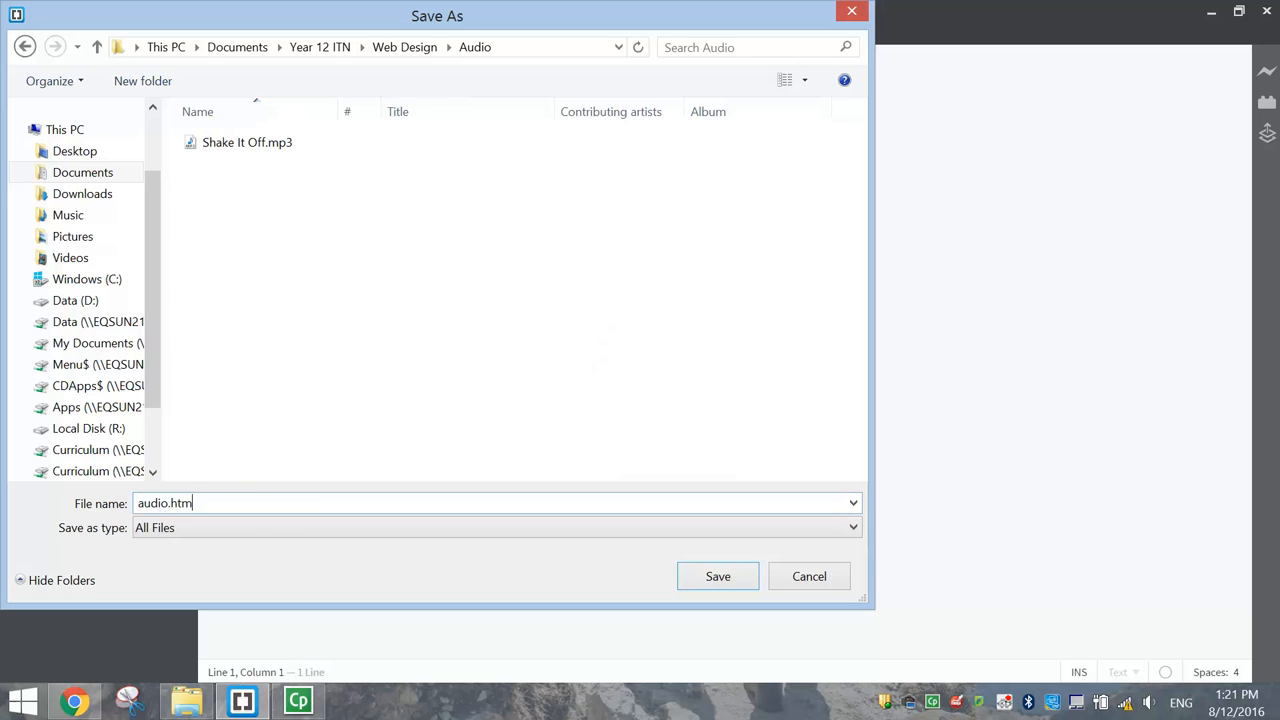
click(716, 576)
text(<!)
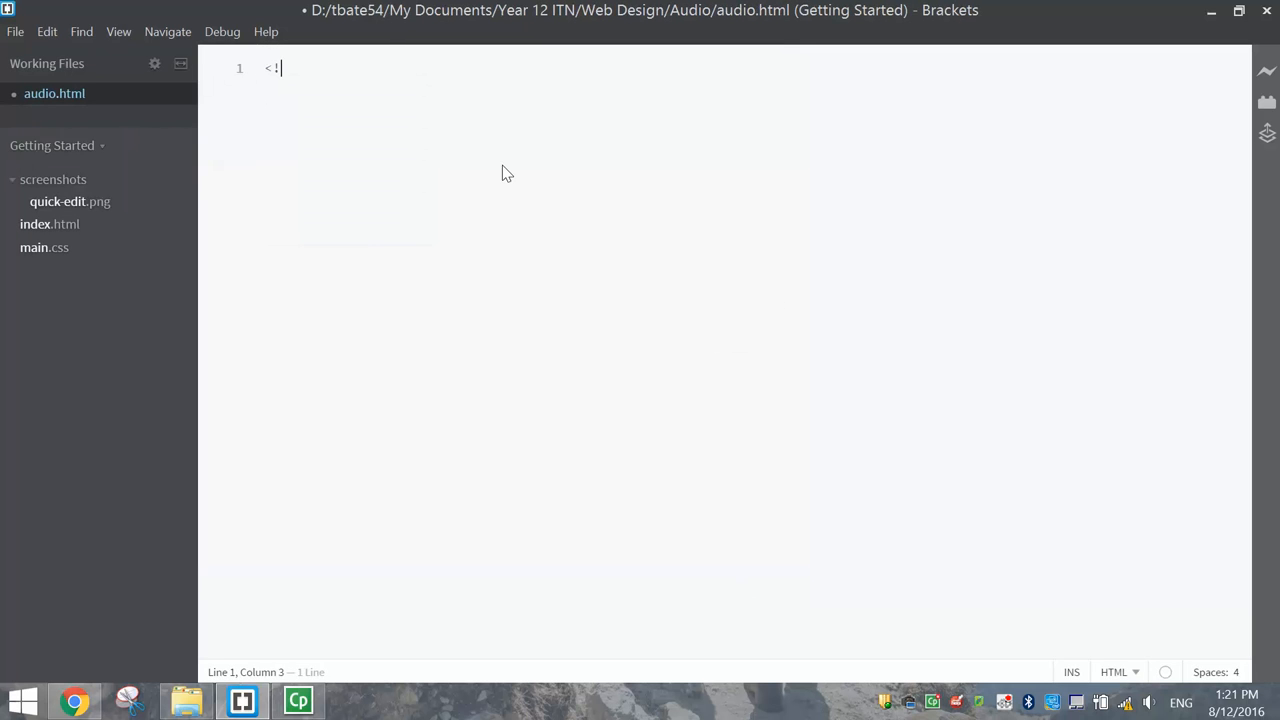
Step: Write the DOCTYPE, html, head with title Audio, and an empty body element
text(DOCTYPE html>)
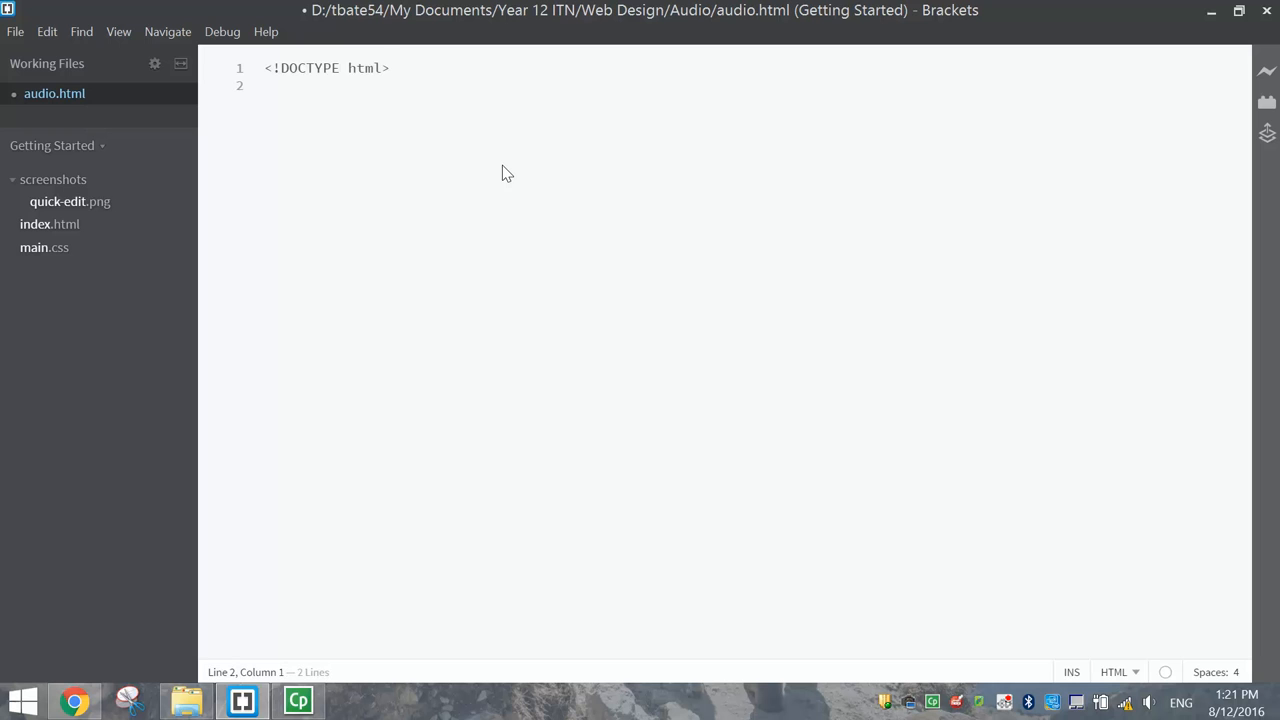
text(<html>)
text(<head></head>)
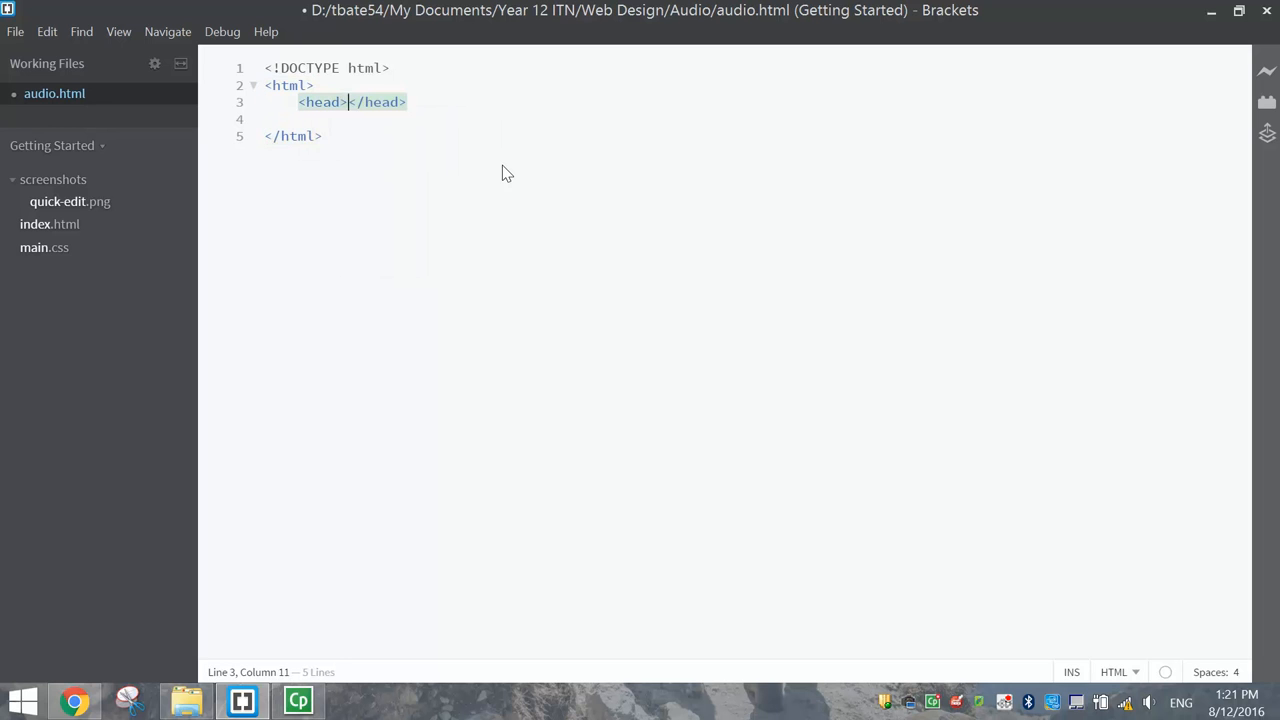
text(<title>Au</title>)
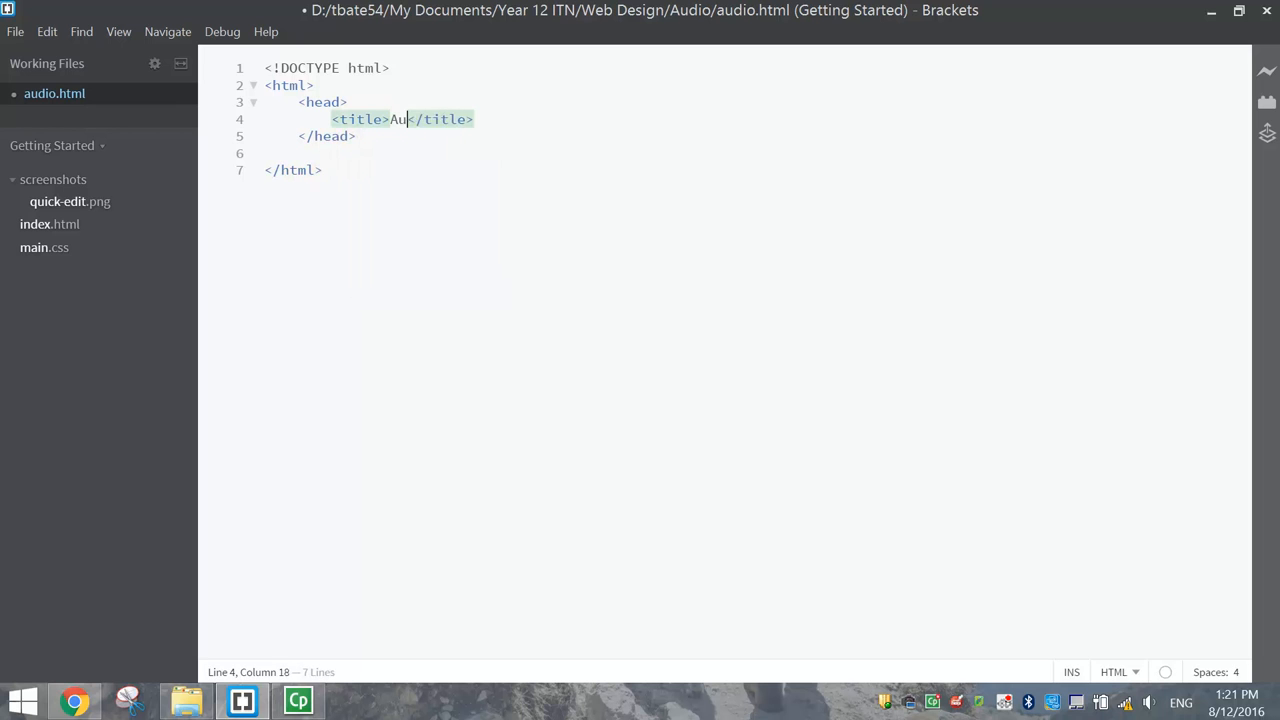
text(dio)
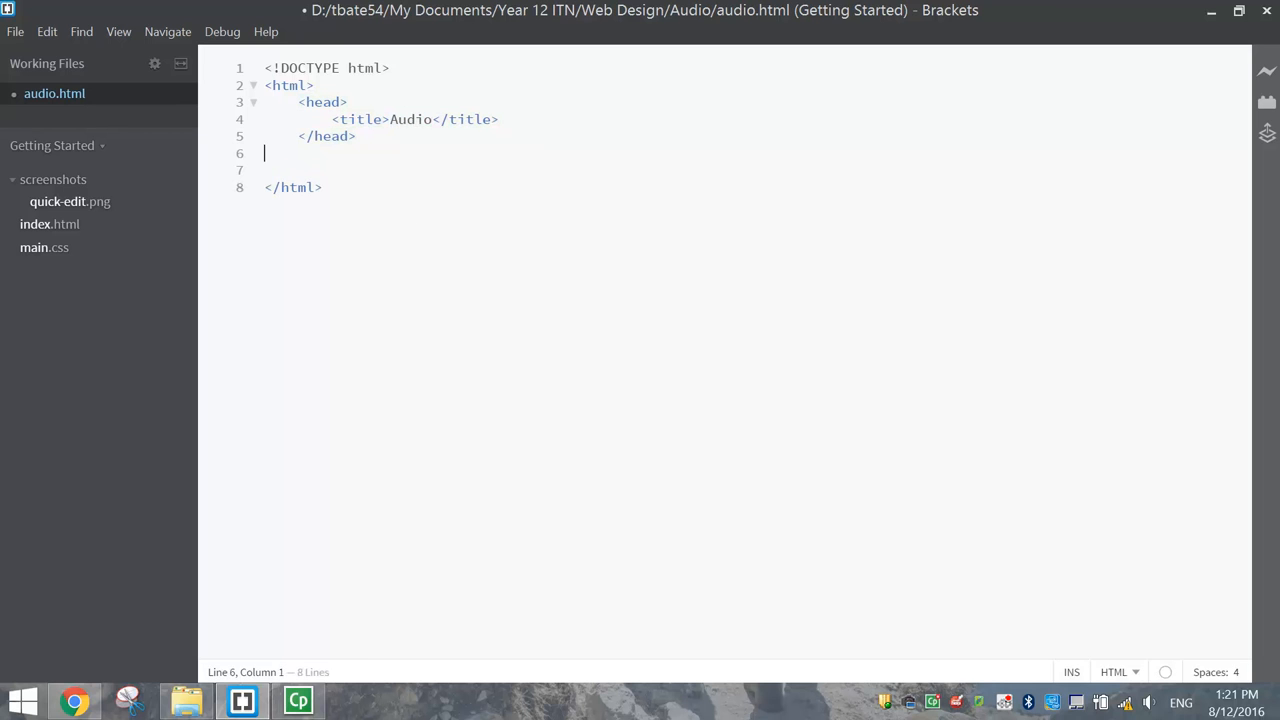
text(<body)
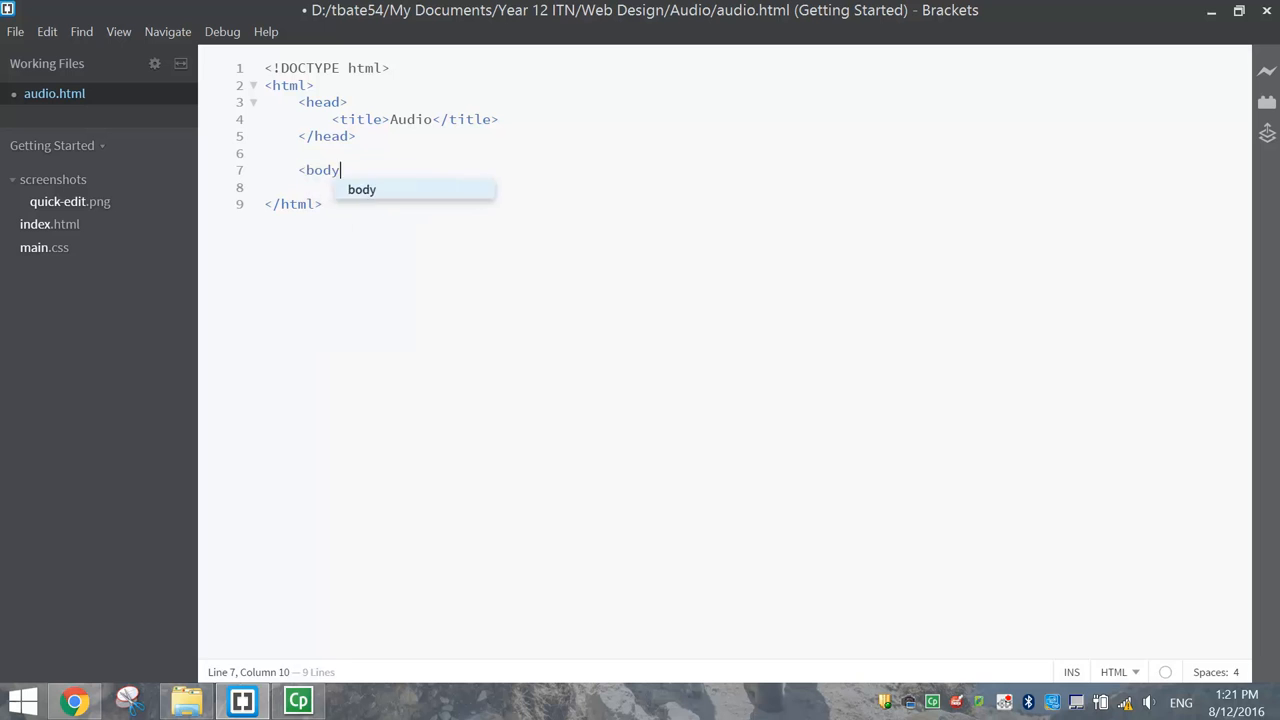
key(Enter)
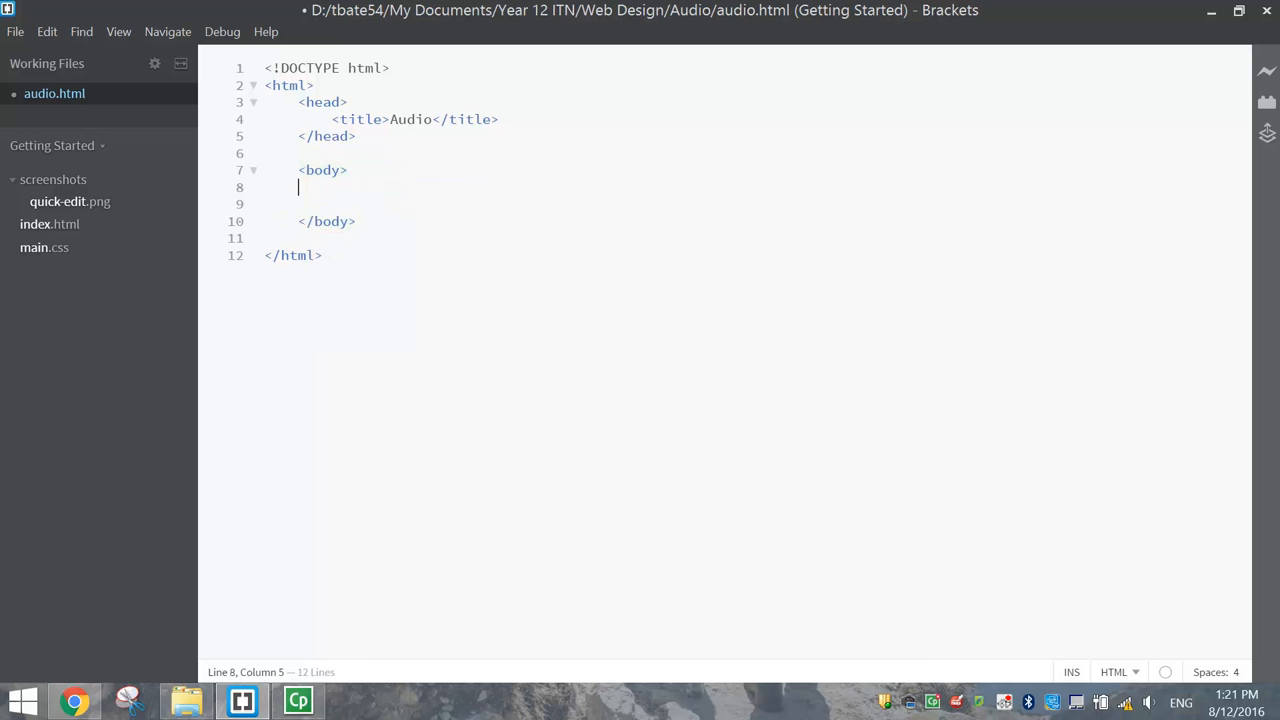
Step: Add an audio element with the controls attribute inside the body
key(Enter)
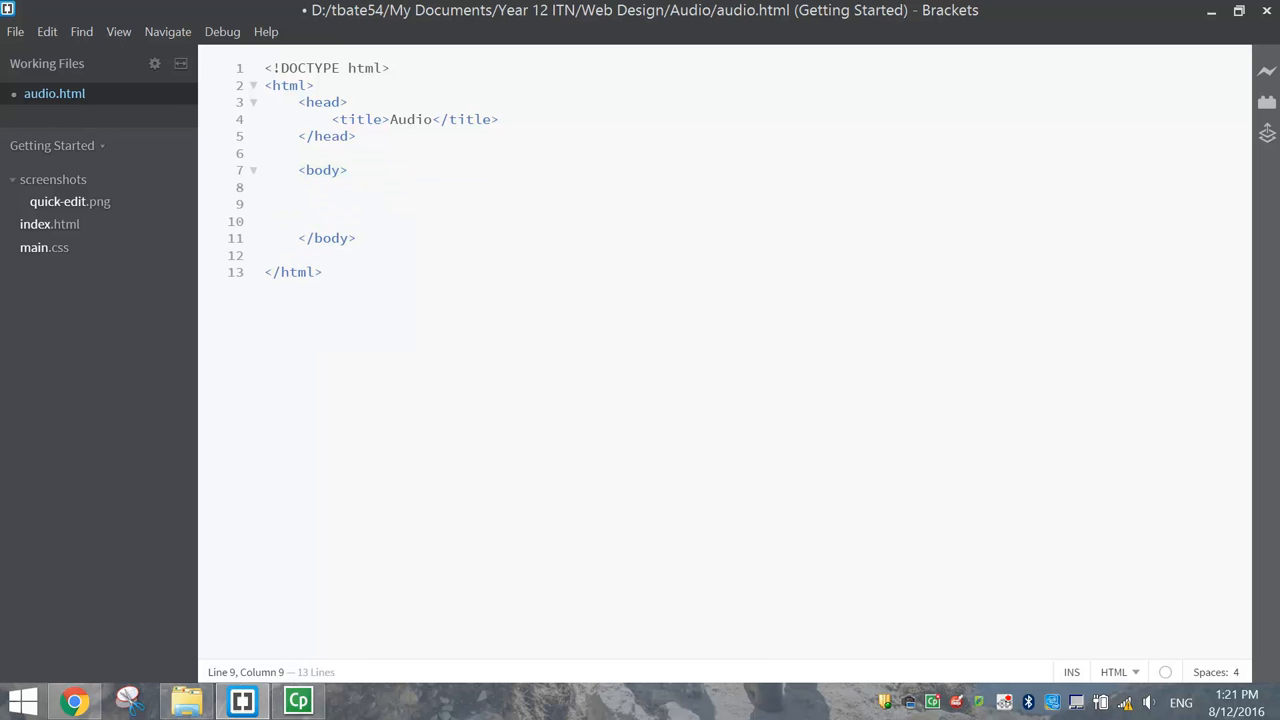
text(<aud)
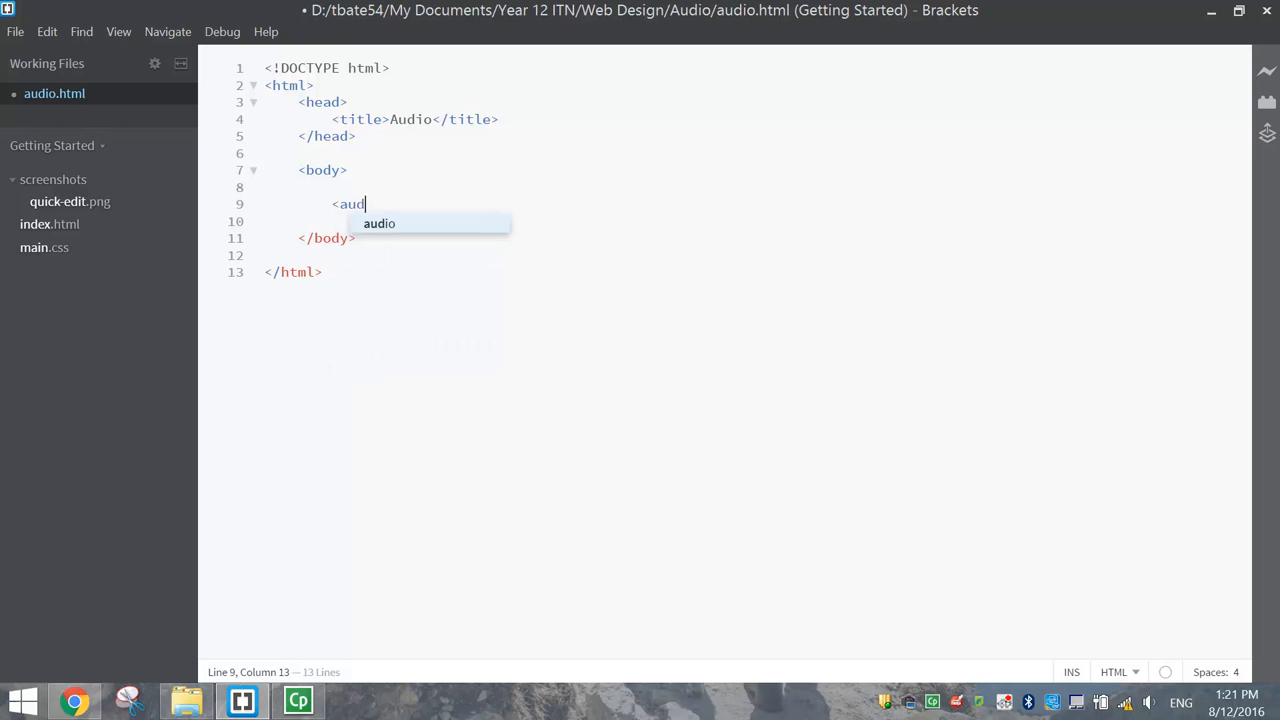
text(io)
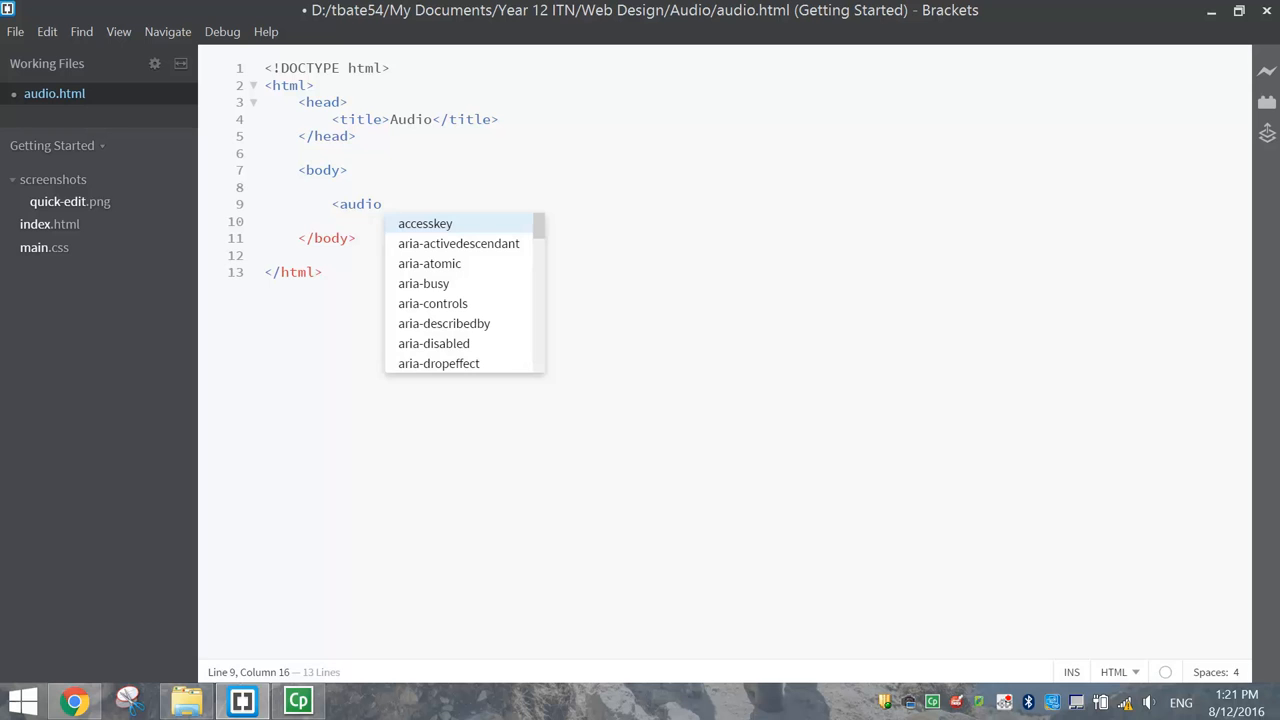
text(co)
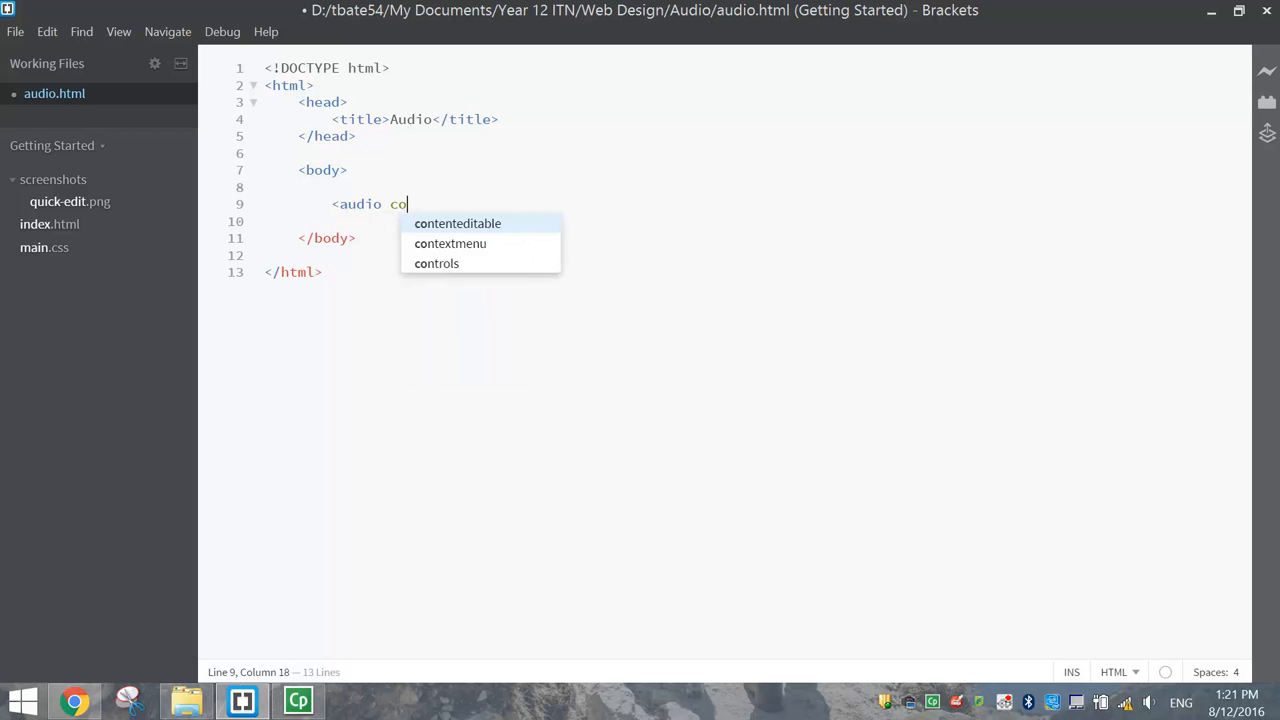
click(436, 264)
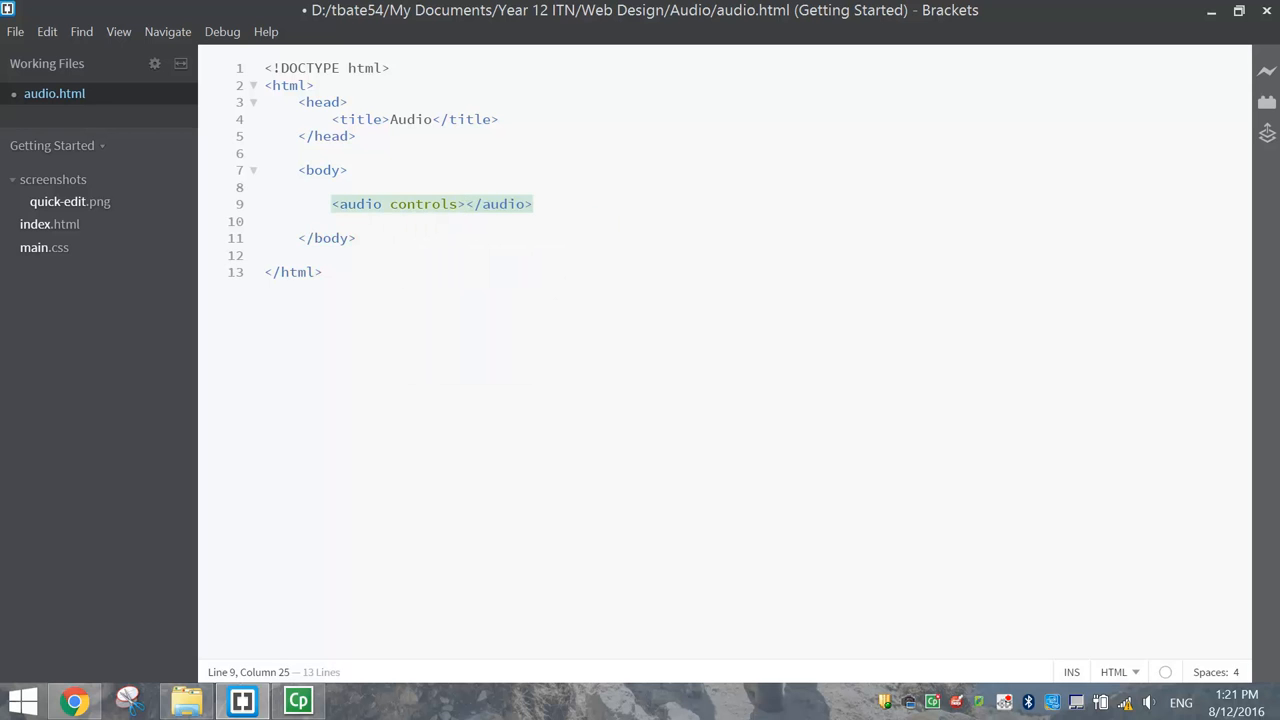
key(Enter)
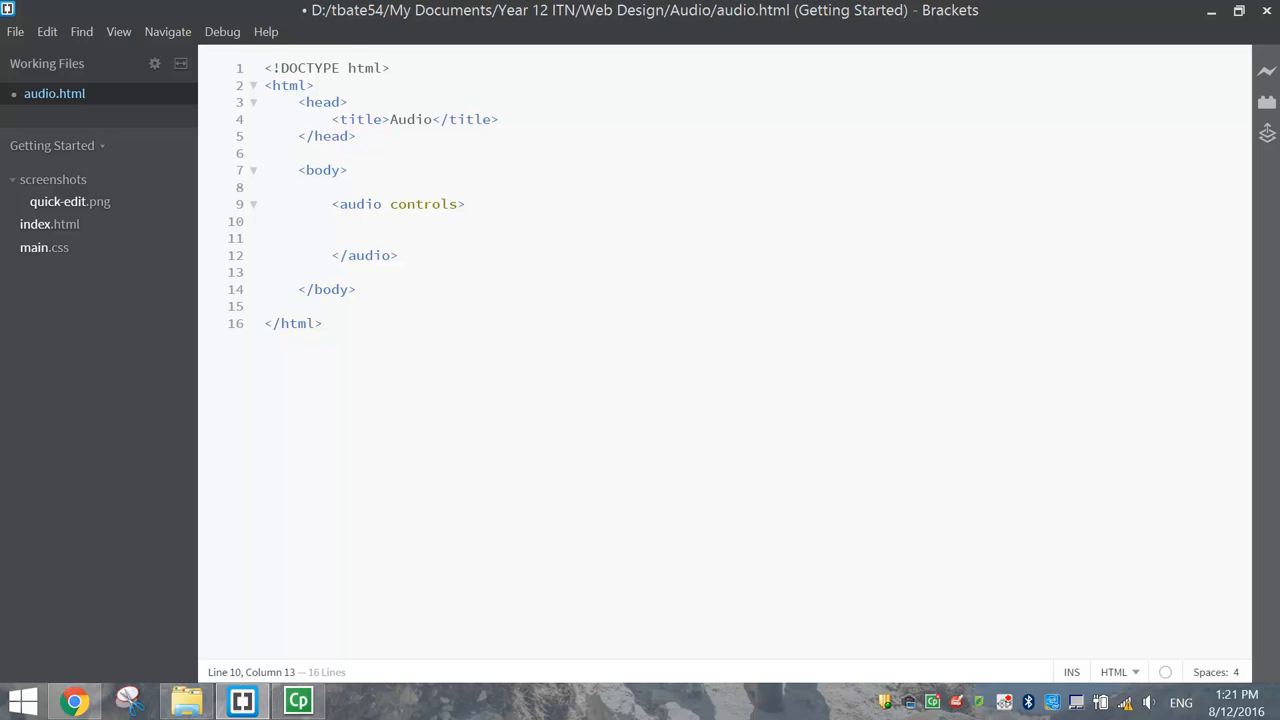
Step: Add a source inside the audio element with src set to Shake It Off.mp3
text(<source)
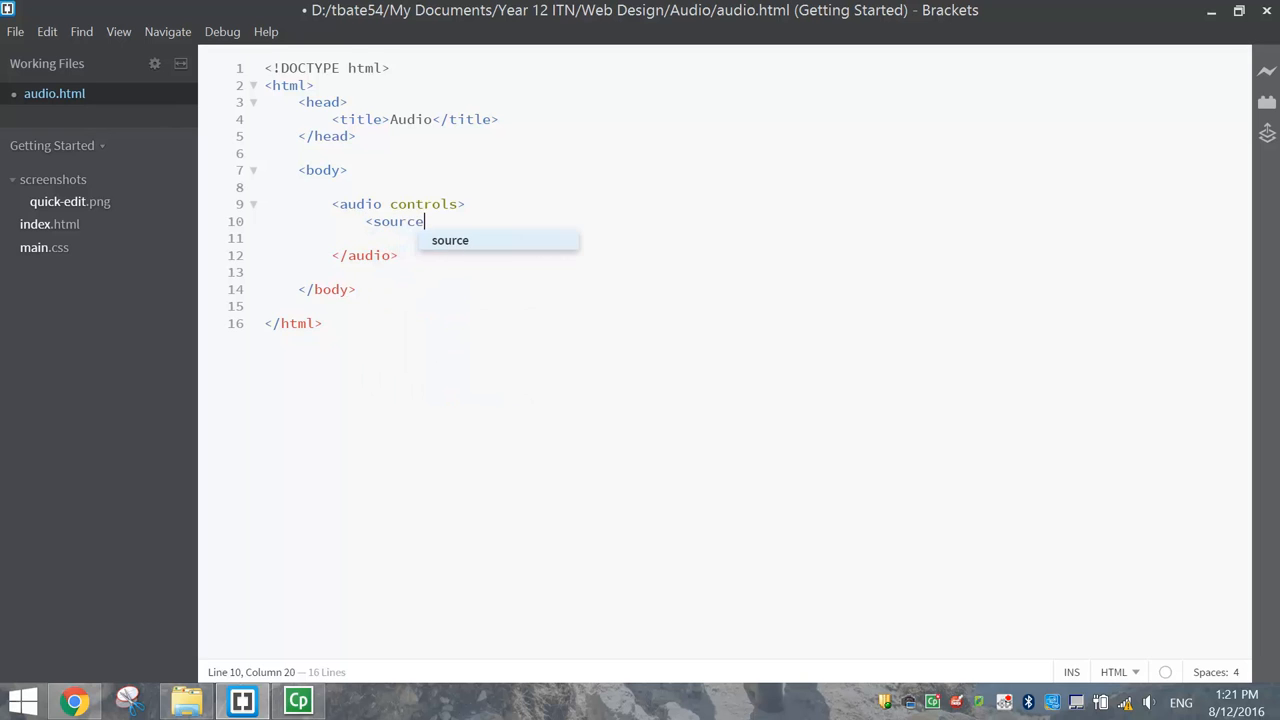
text(src)
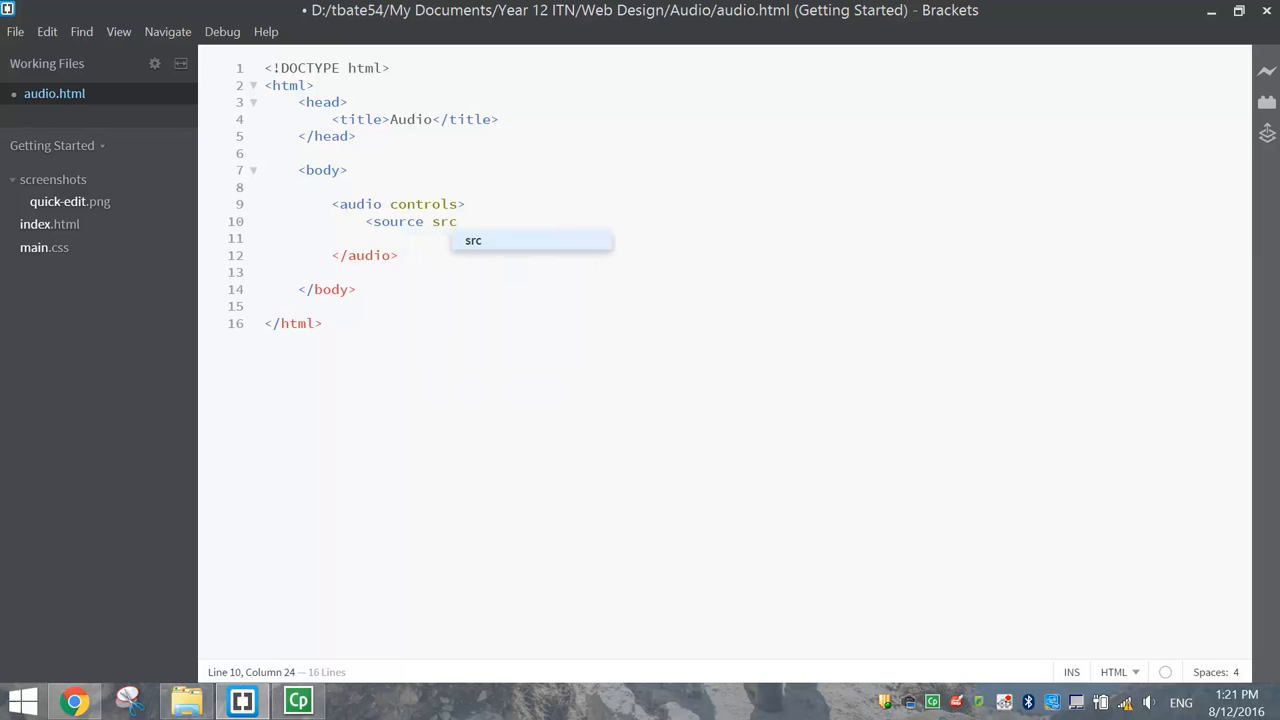
text(=)
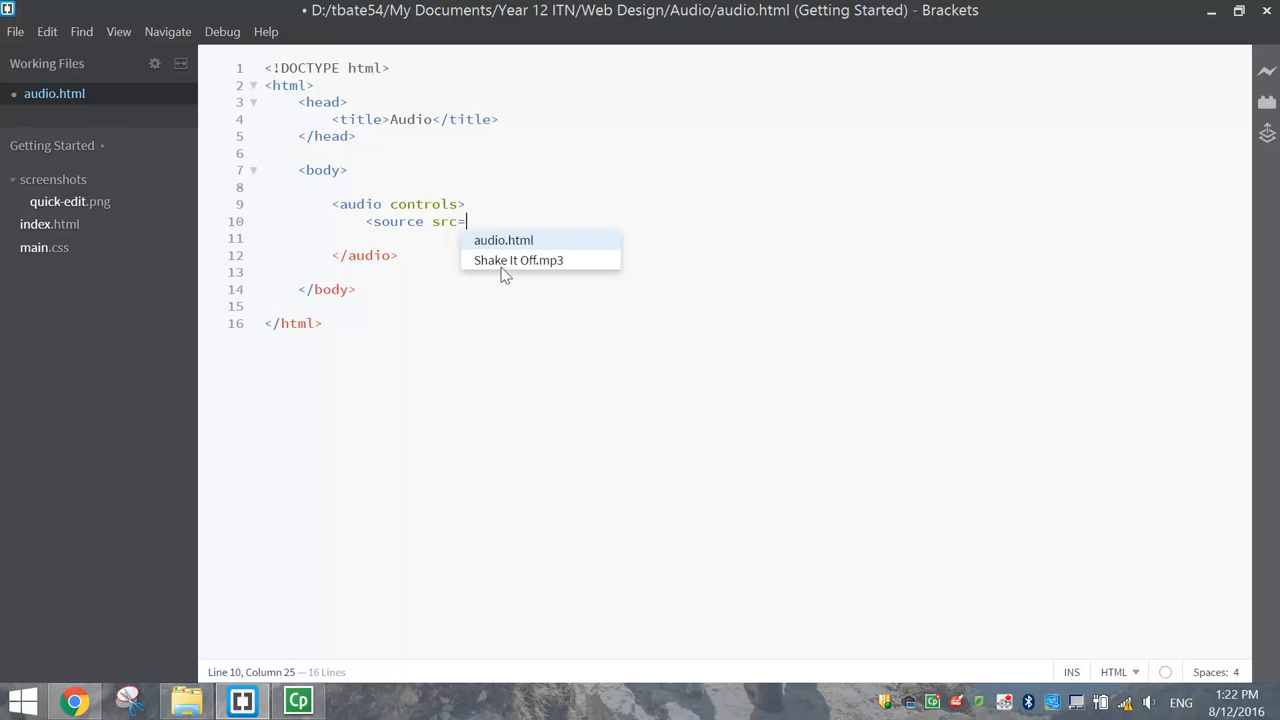
click(516, 260)
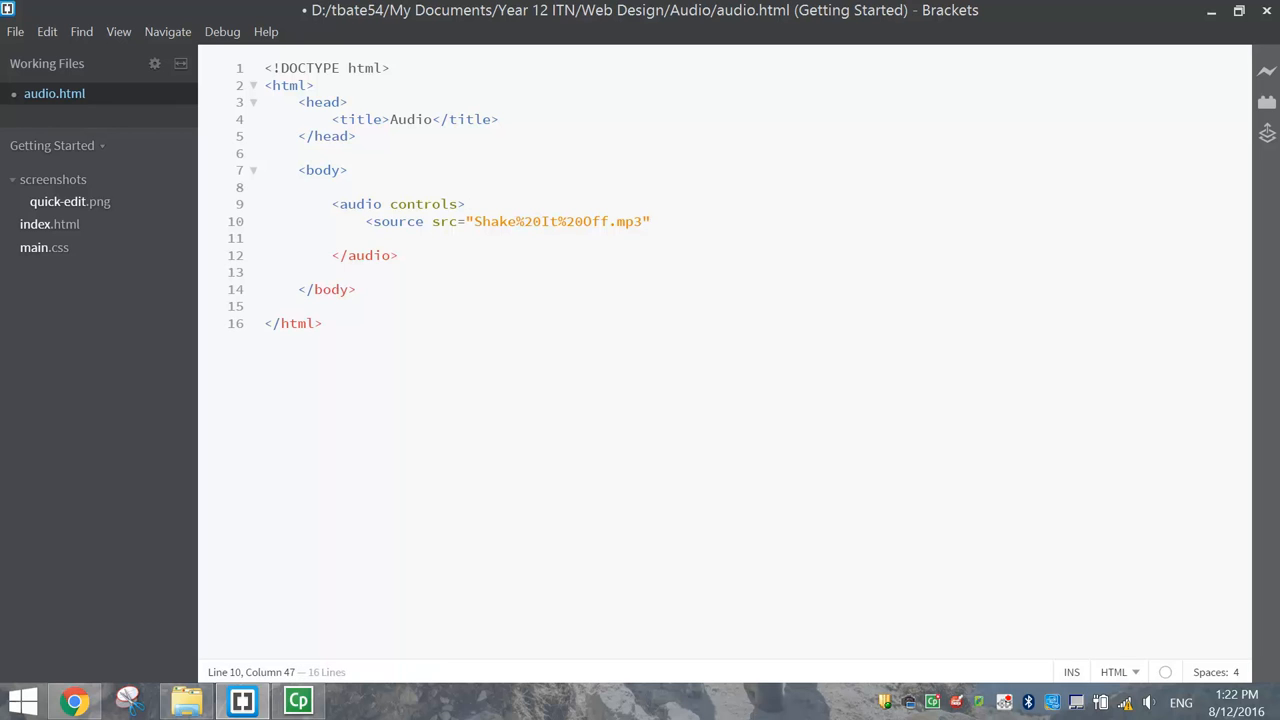
Step: Give the source type="audio/mpeg" and close the tag
text(" ")
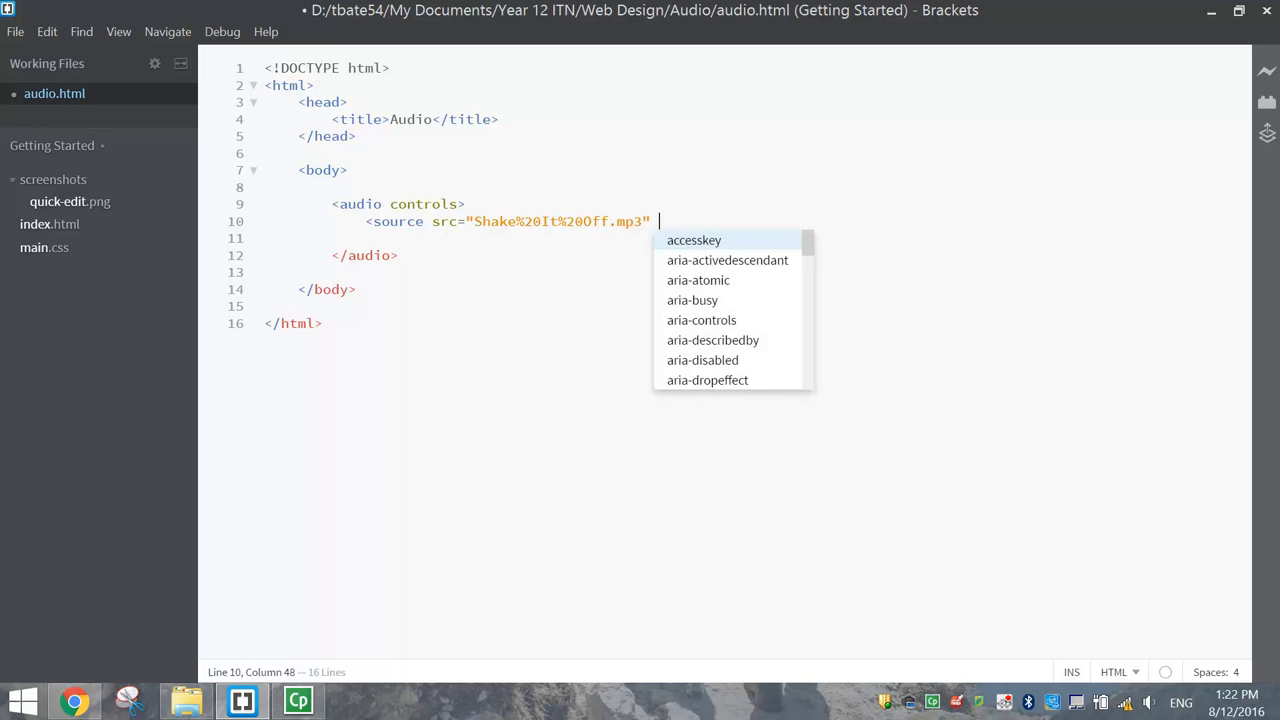
text(type)
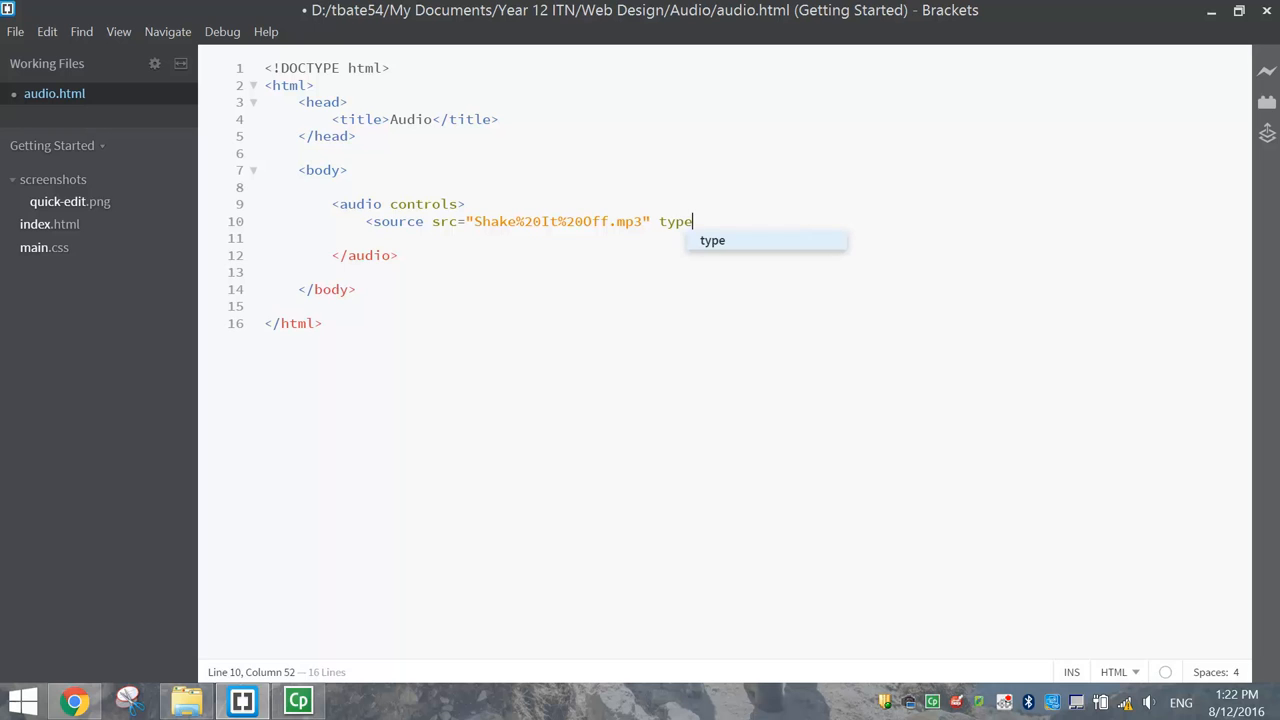
text(=)
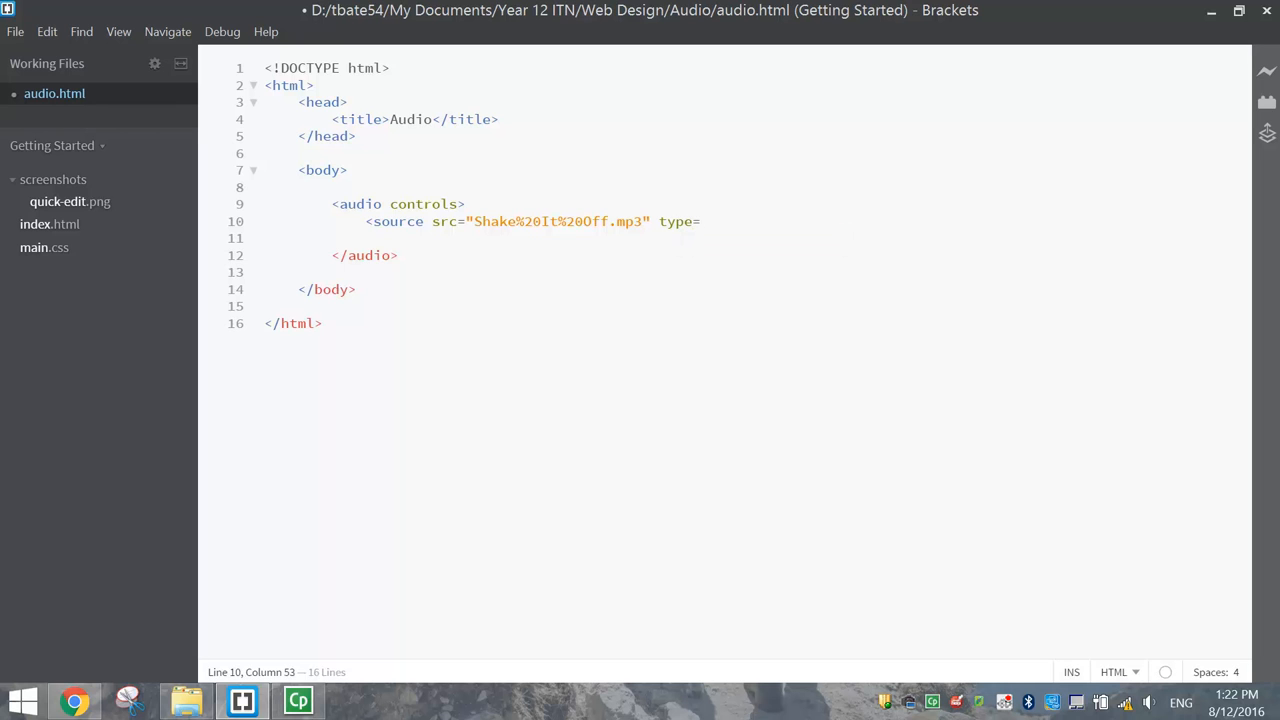
text("audio")
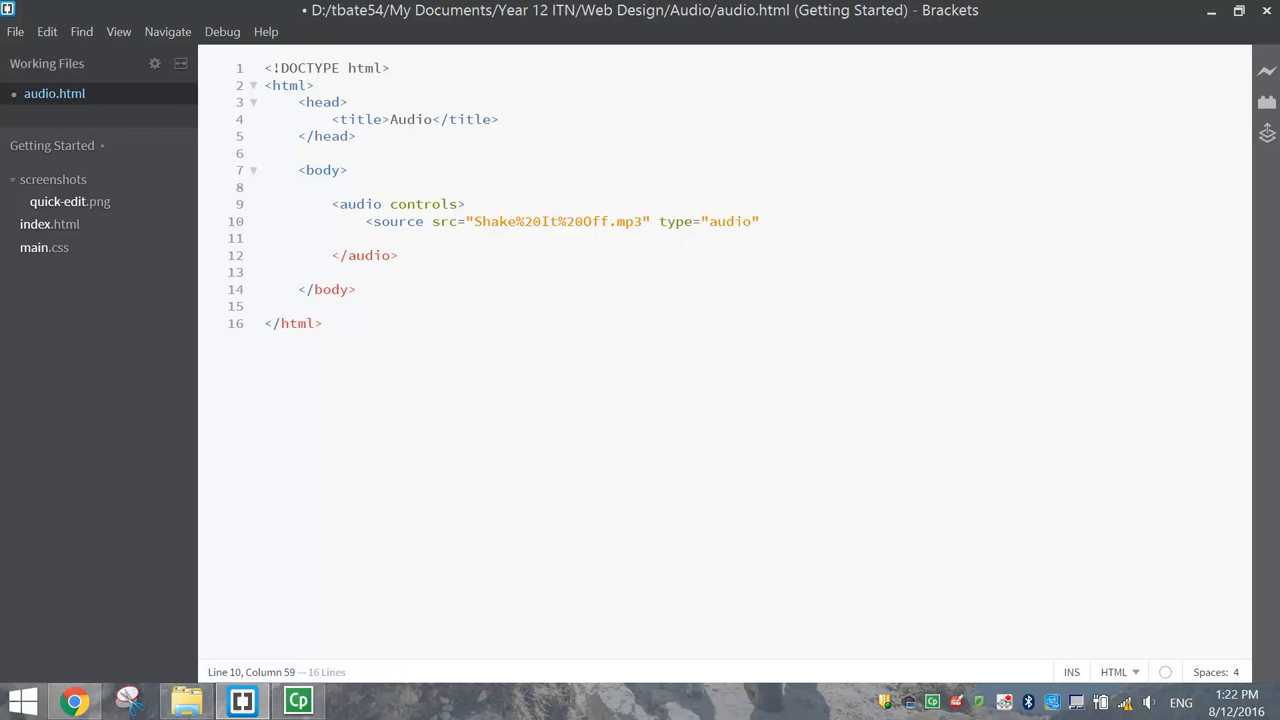
text(/)
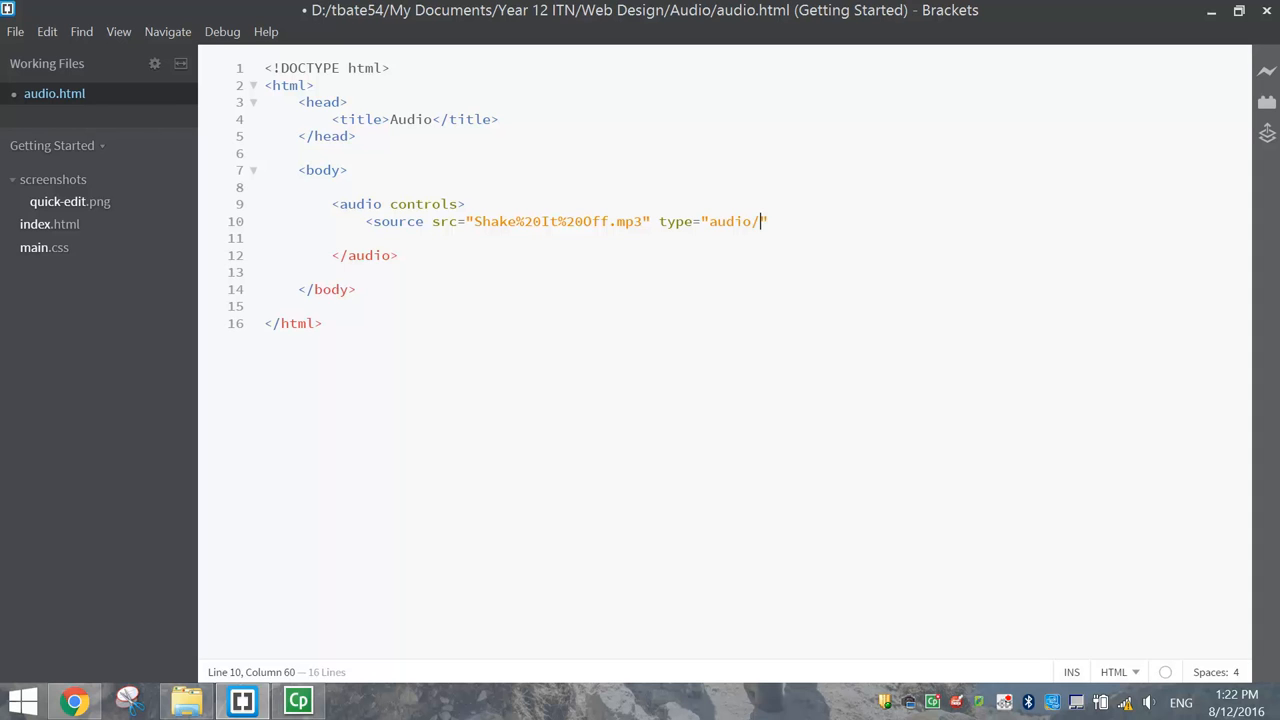
text(mpeg)
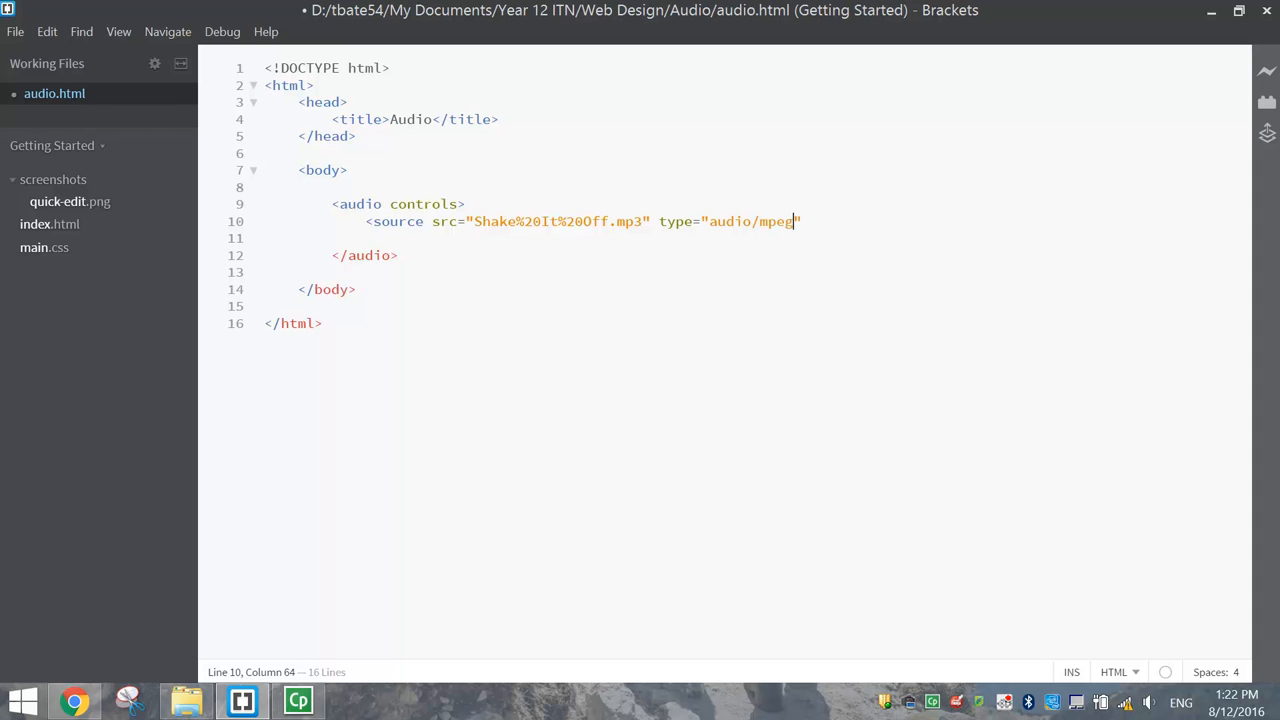
text(">)
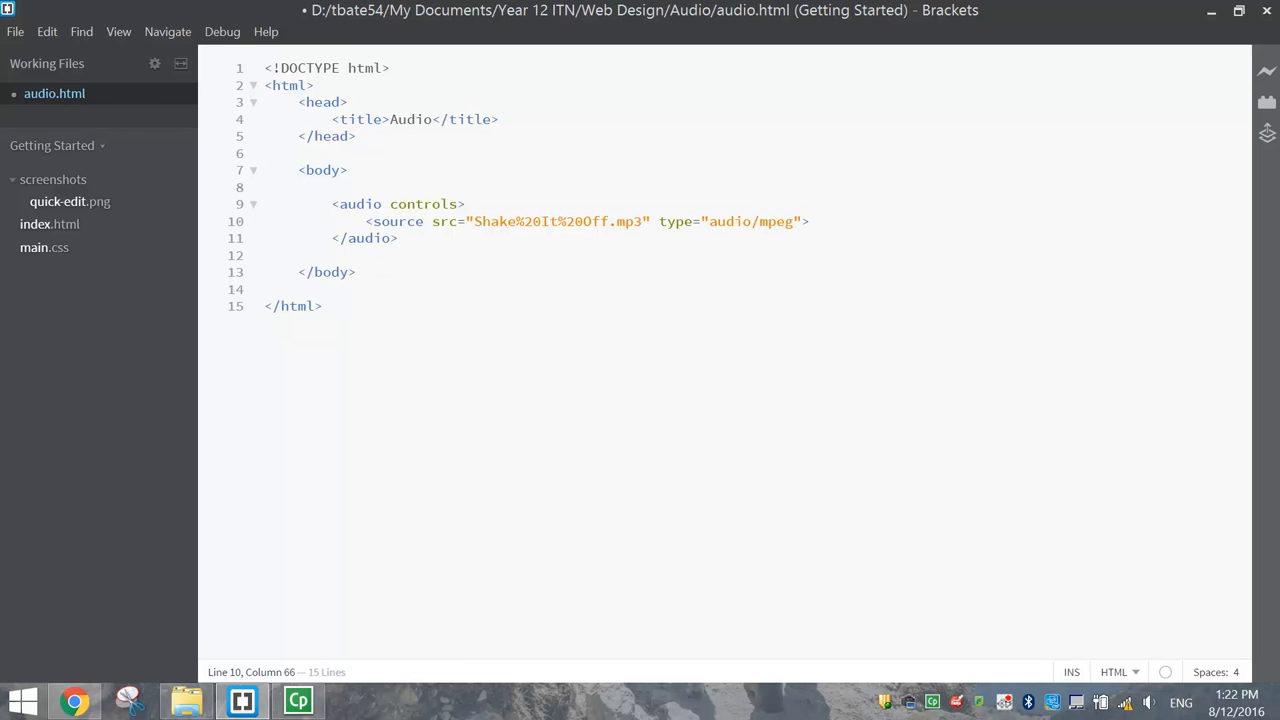
Step: Select the audio block and launch the Live Preview in Chrome
drag(332, 204, 396, 238)
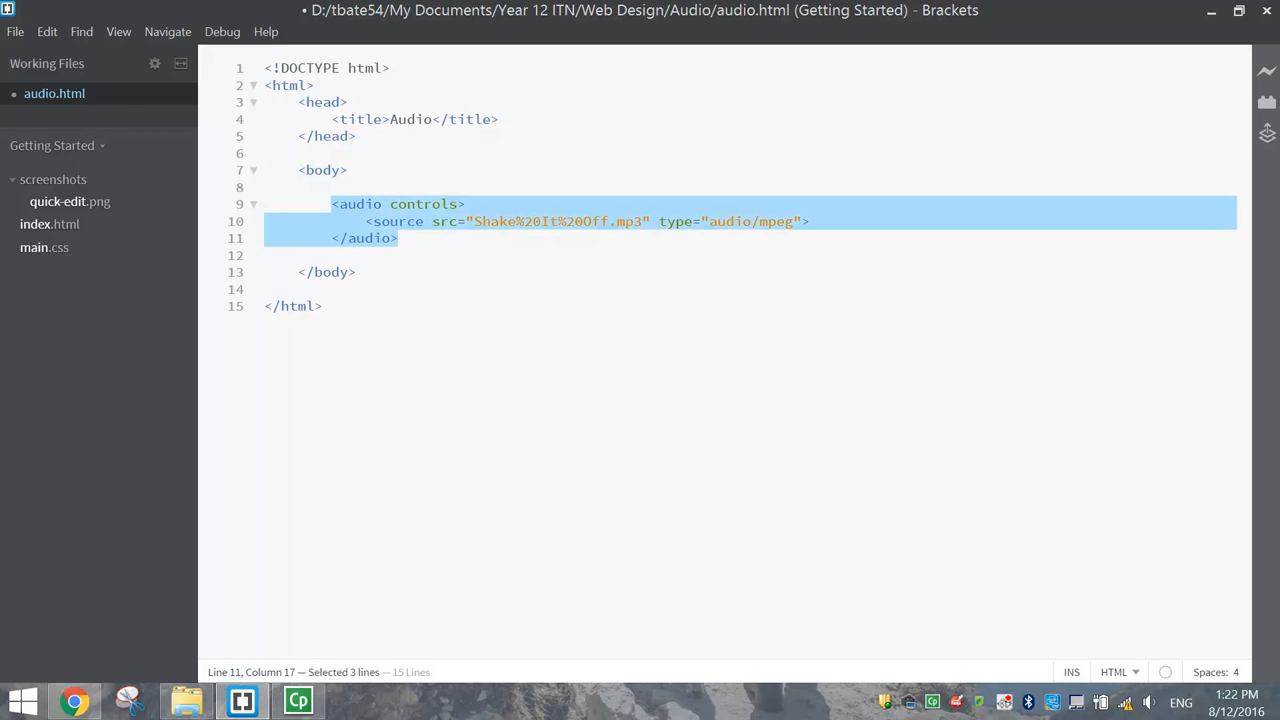
click(356, 272)
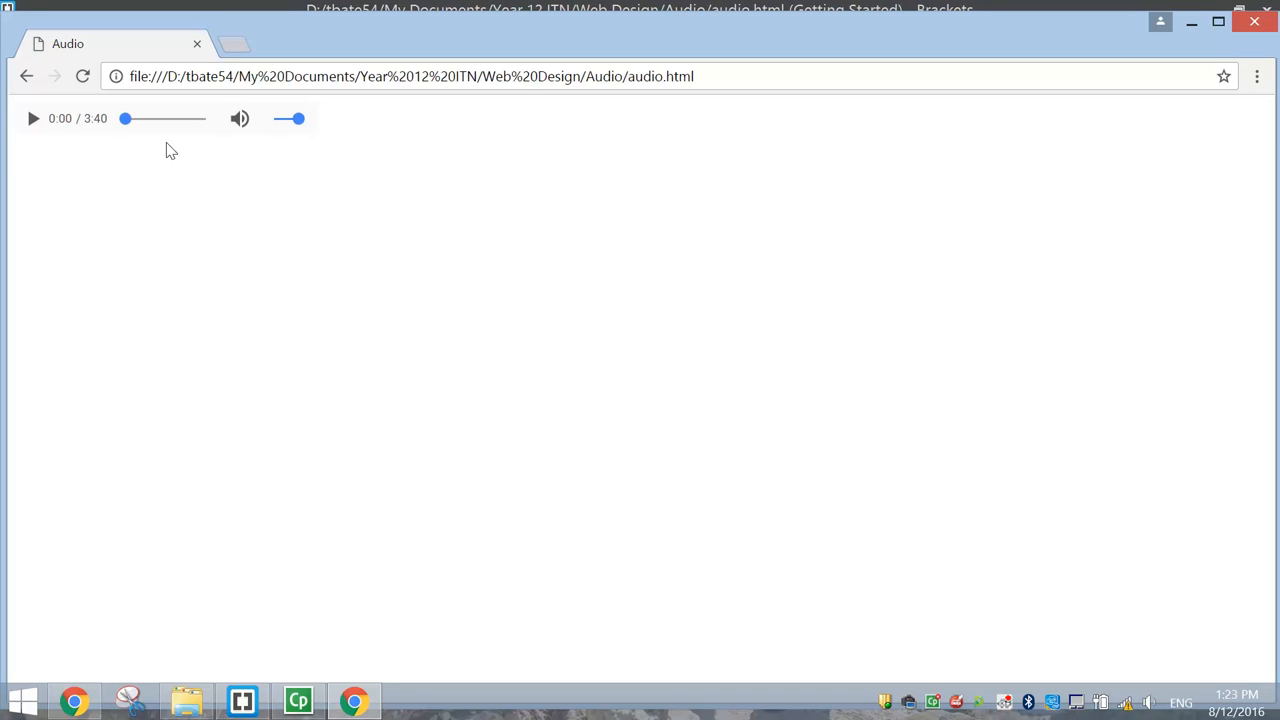
Step: Play the song in the Chrome audio player, then pause it partway through
click(34, 120)
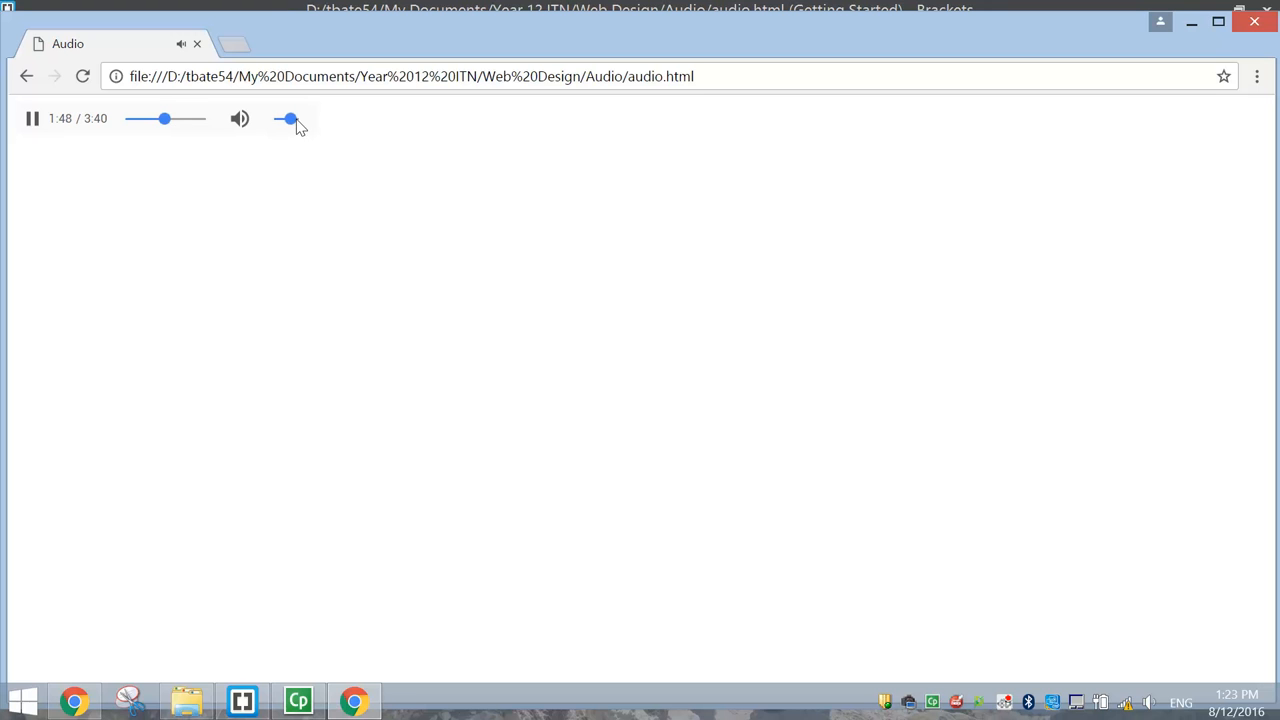
click(32, 118)
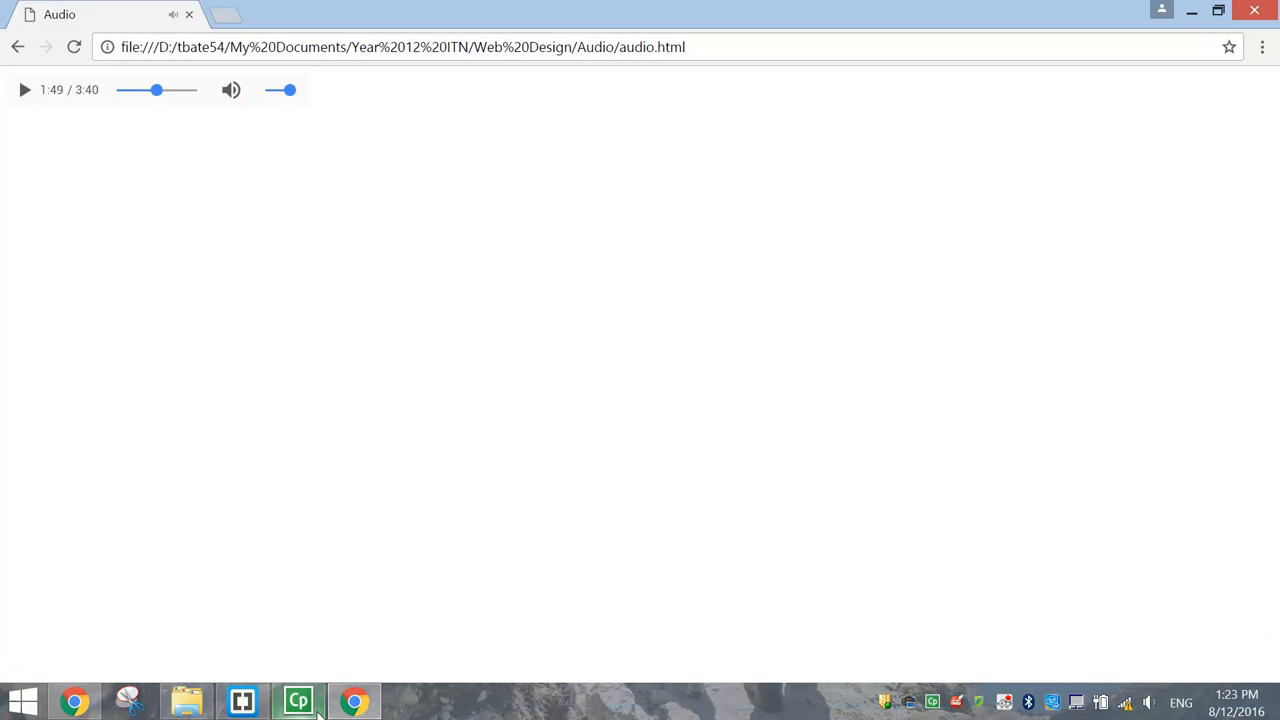
click(260, 692)
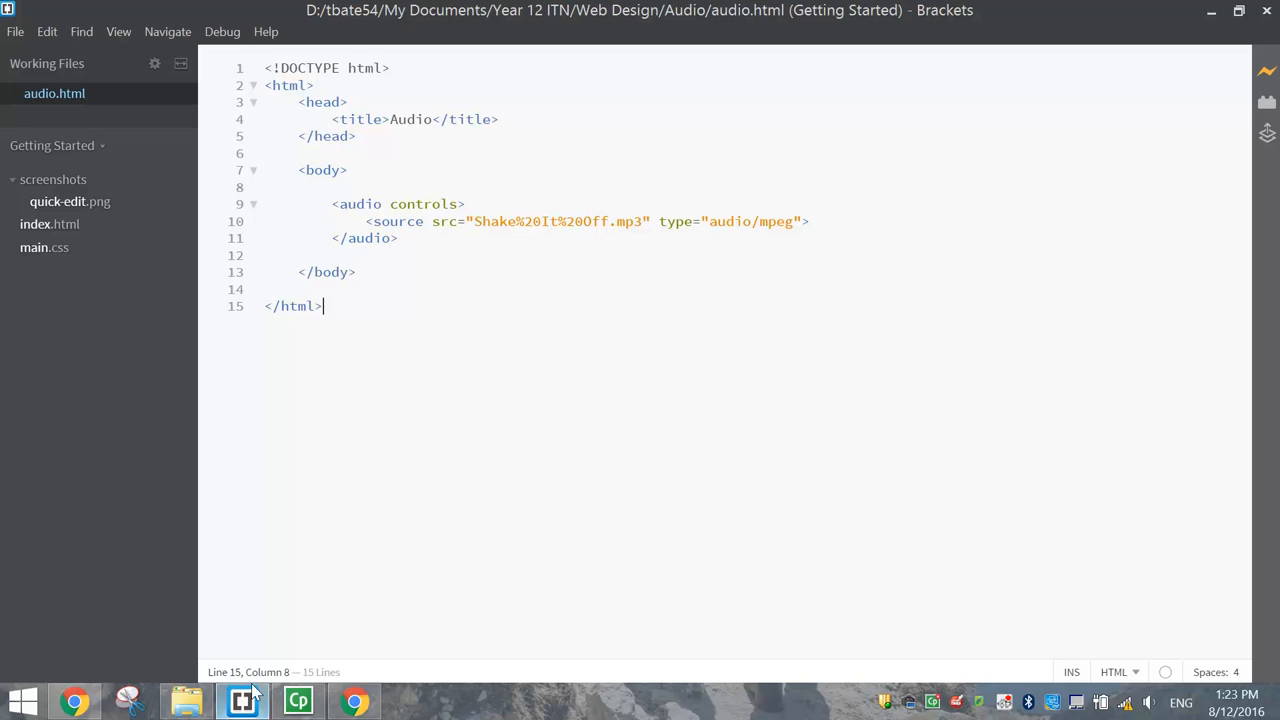
double_click(424, 204)
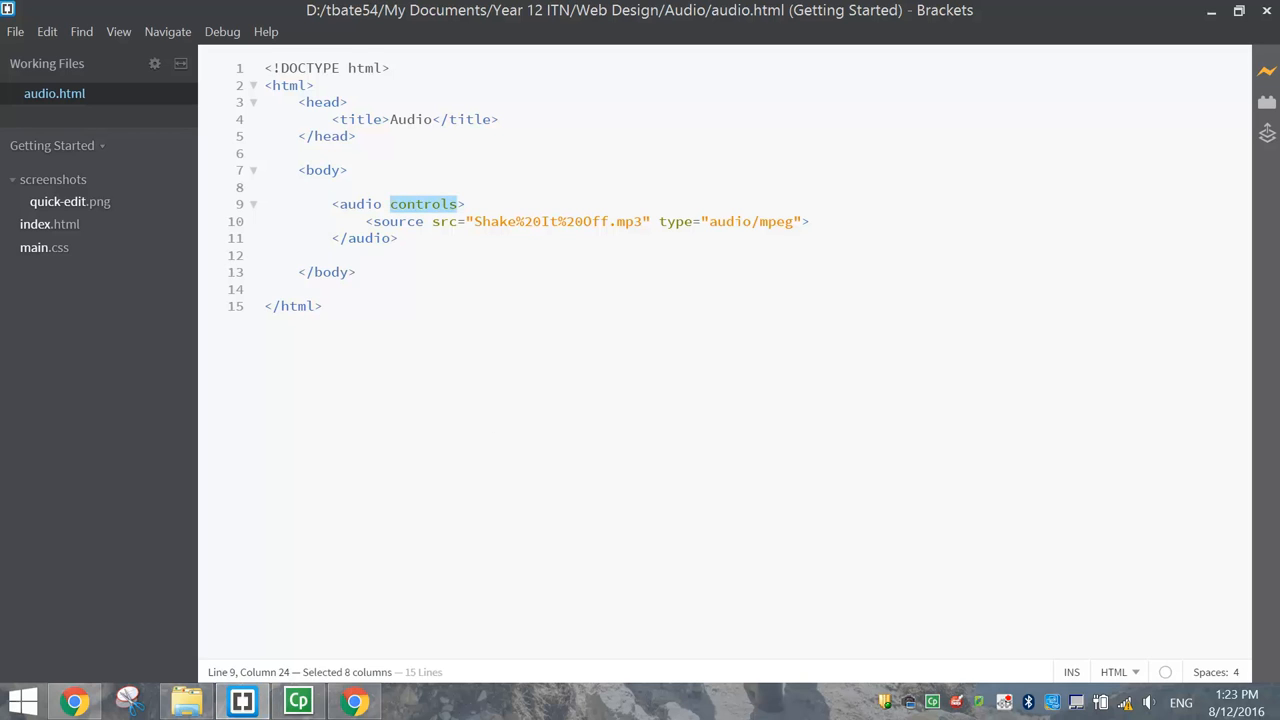
text(autoplay)
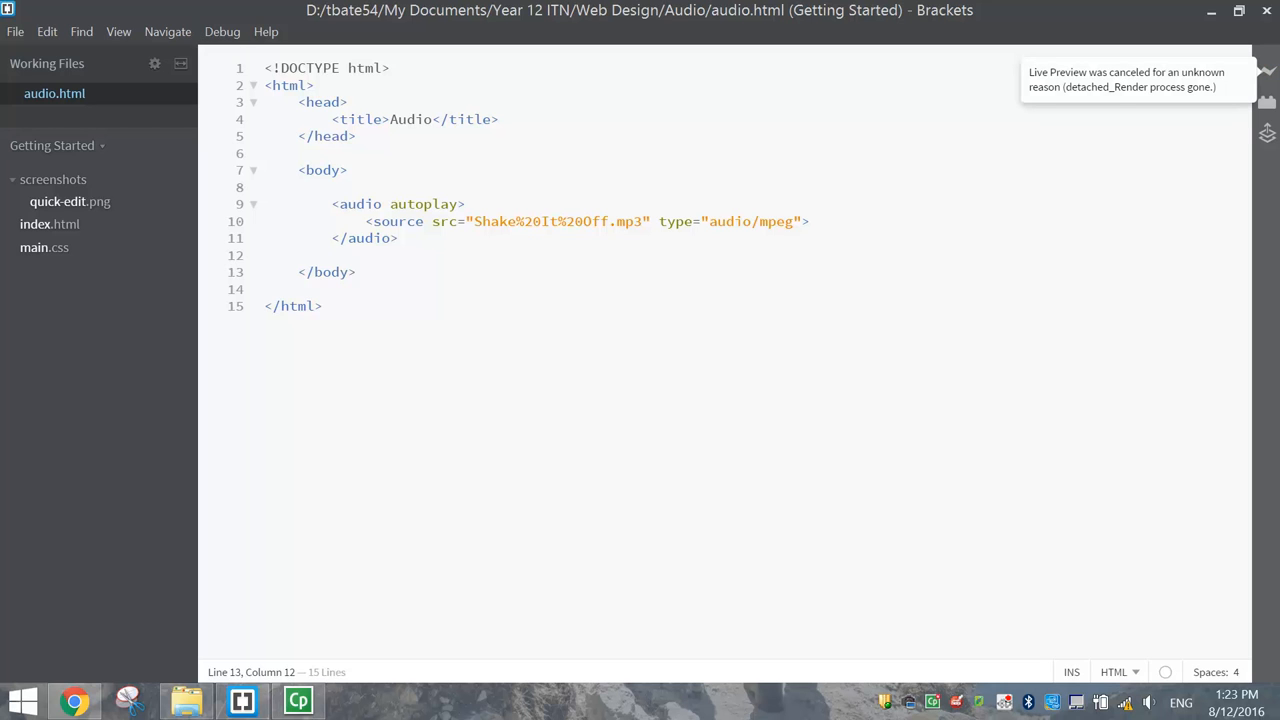
text(controls)
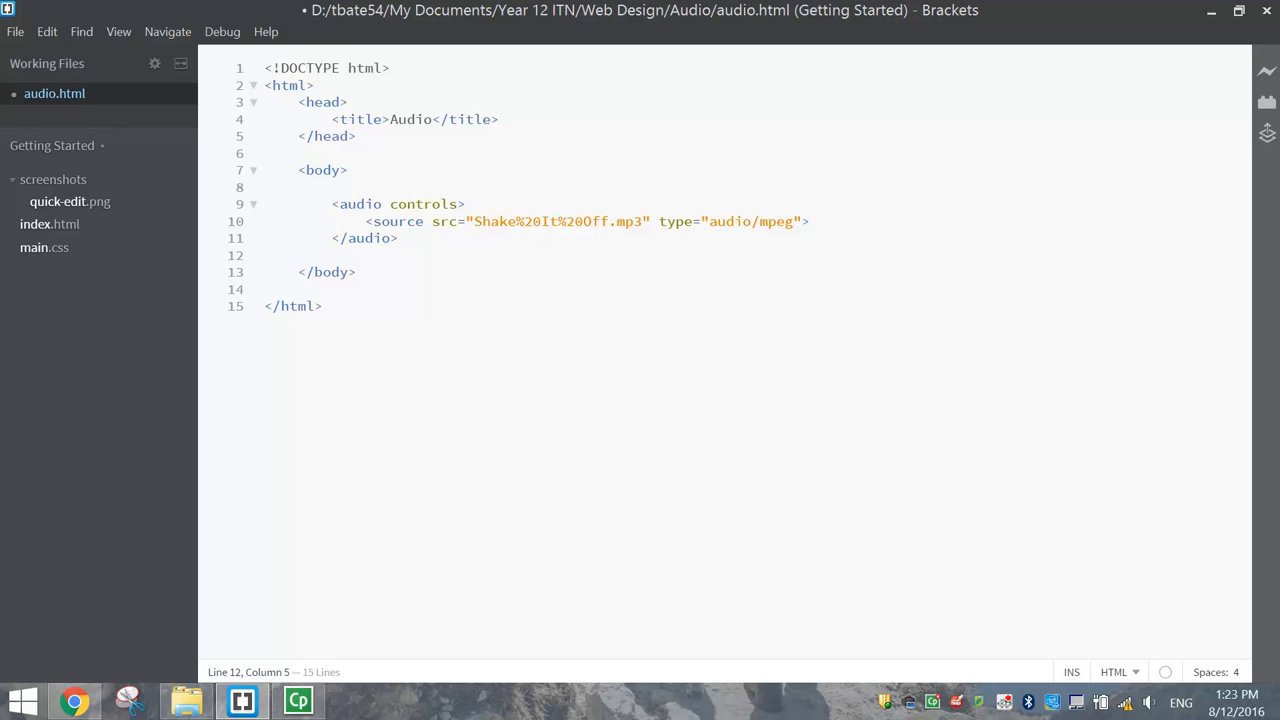
mouse_move(492, 356)
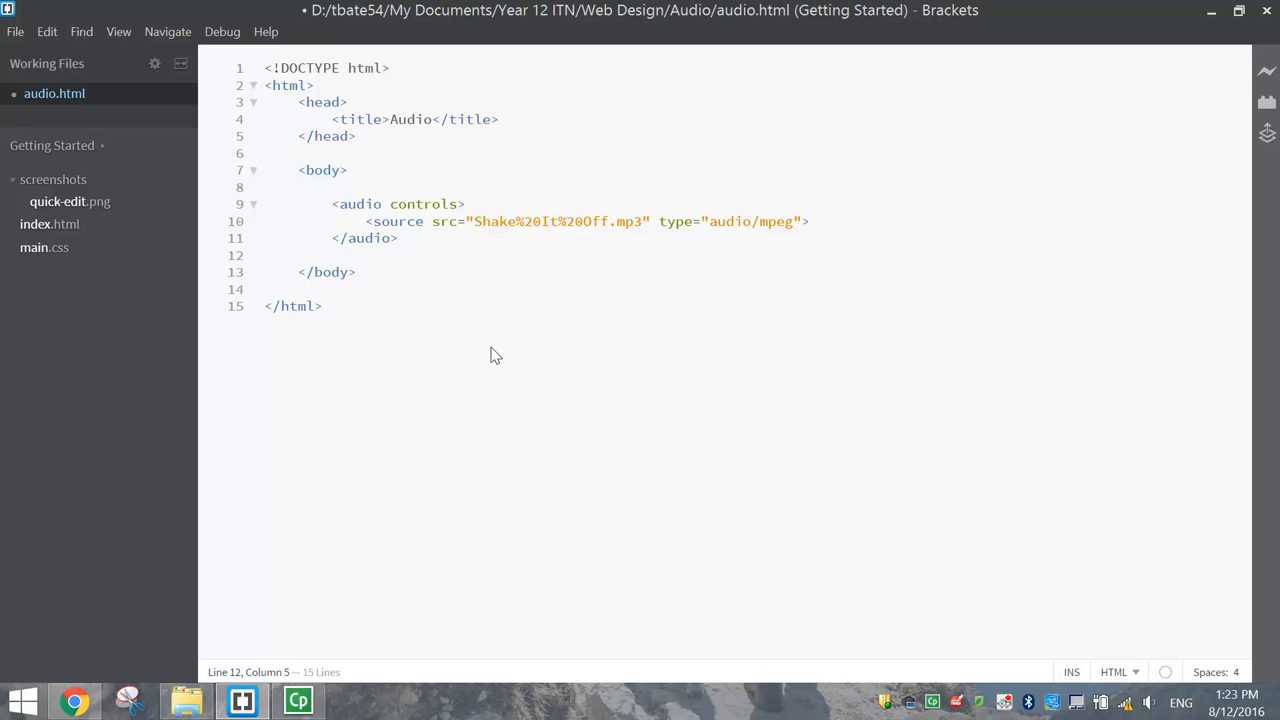